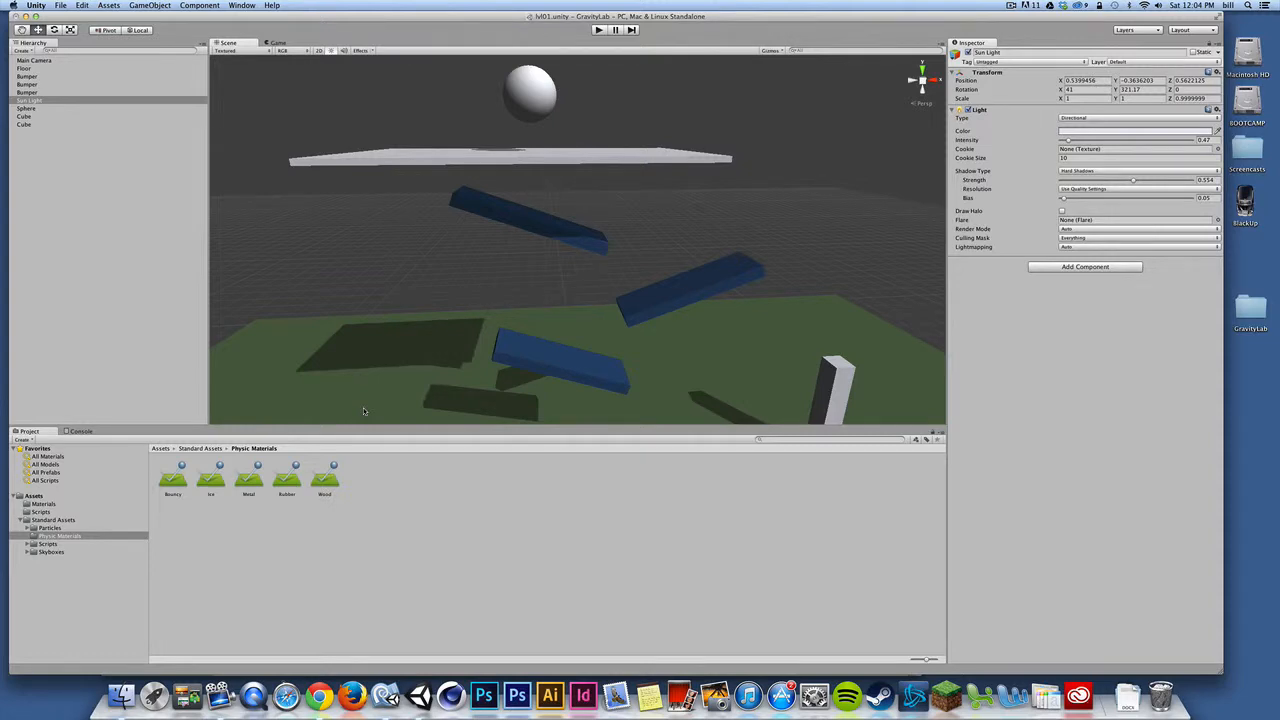
{"action": "mouse_move", "coordinate": [40, 156]}
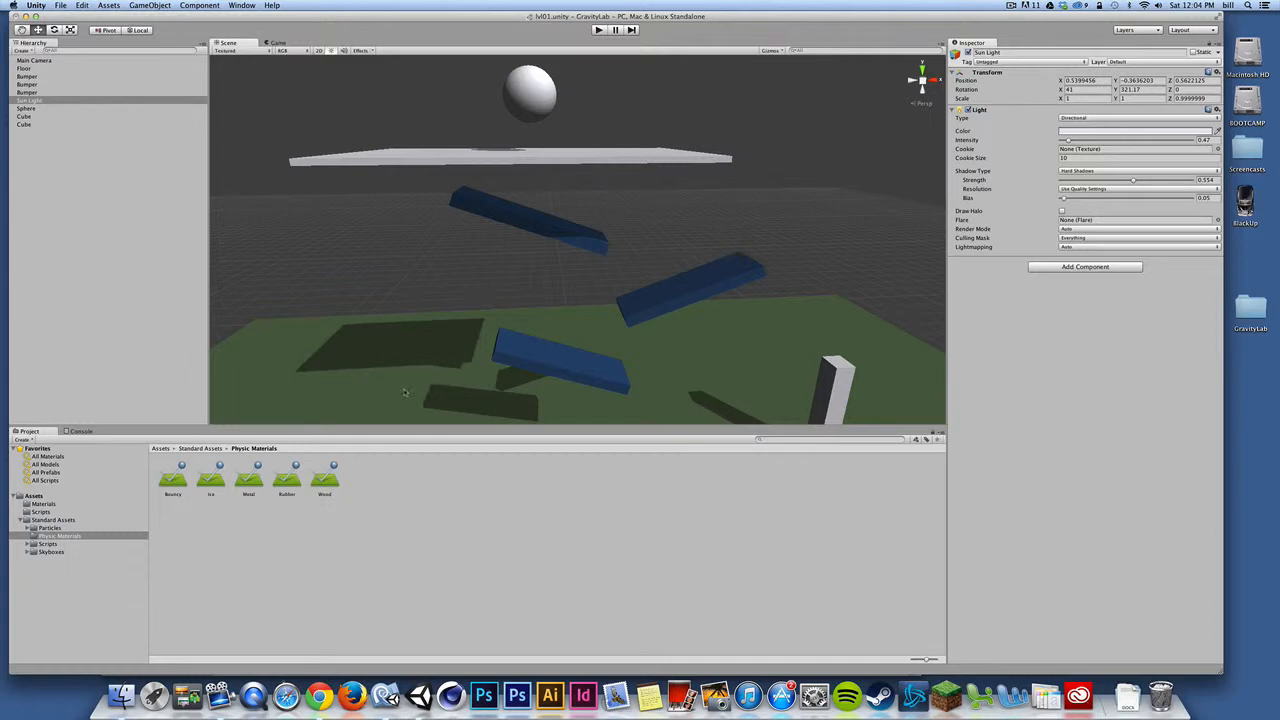
{"action": "mouse_move", "coordinate": [404, 376]}
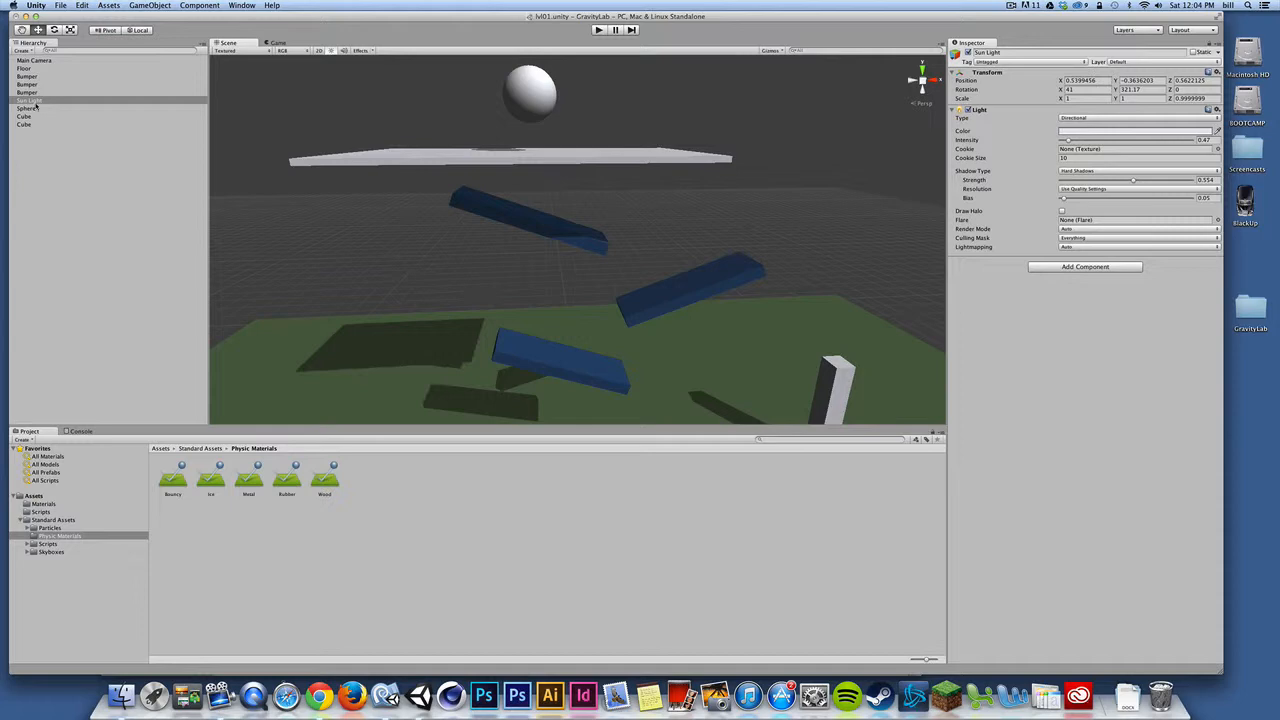
- Lower the directional light's Shadow Strength so the ball's shadows appear lighter
{"action": "left_click", "coordinate": [30, 100]}
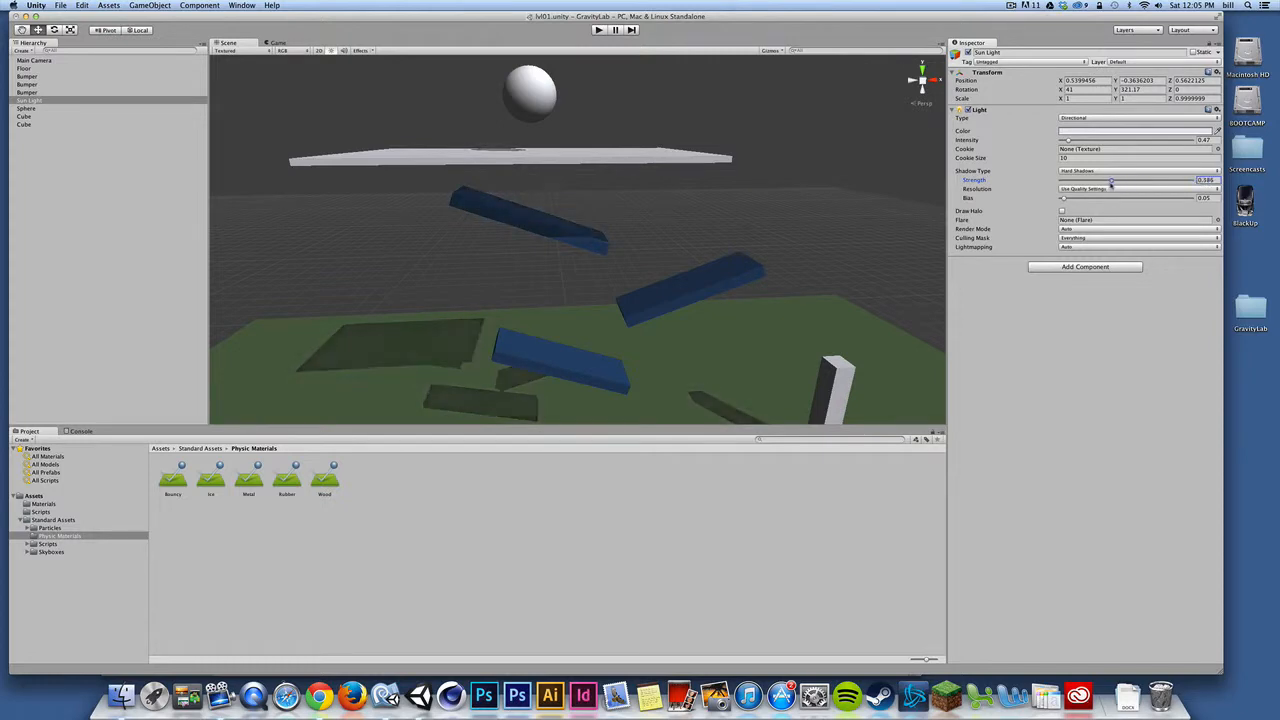
{"action": "left_click_drag", "start_coordinate": [1112, 180], "coordinate": [1108, 180]}
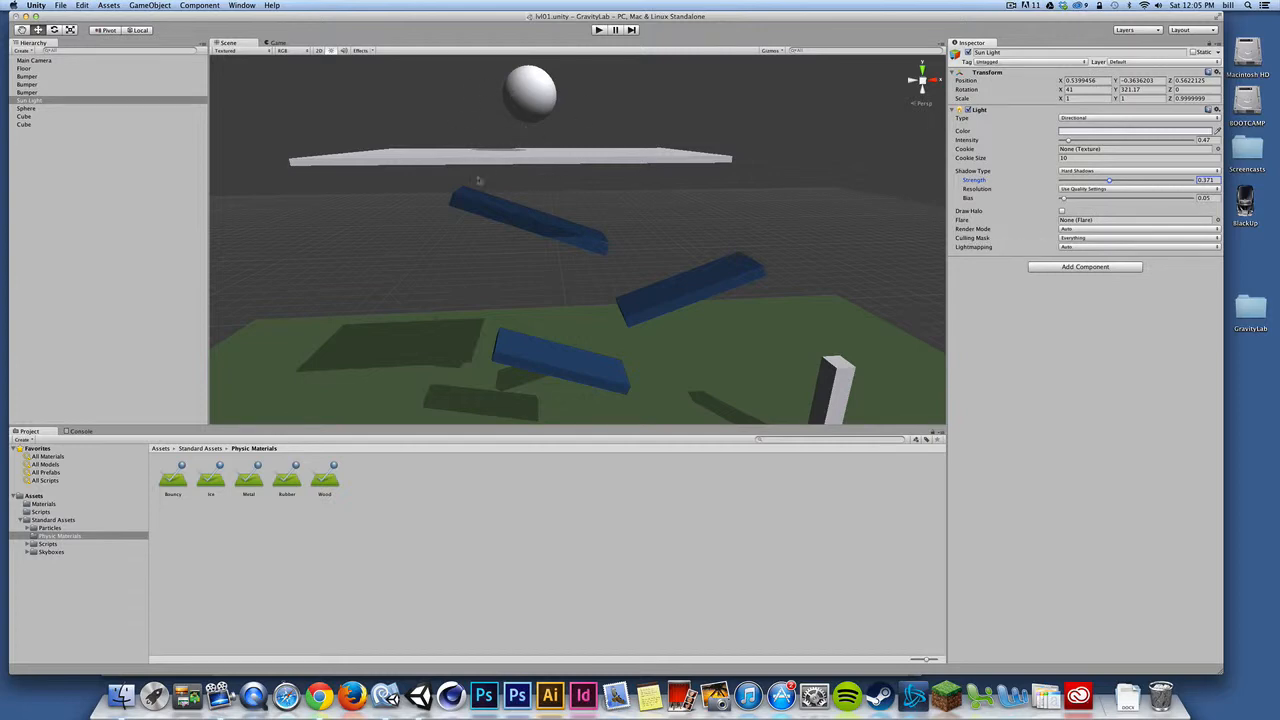
{"action": "mouse_move", "coordinate": [448, 164]}
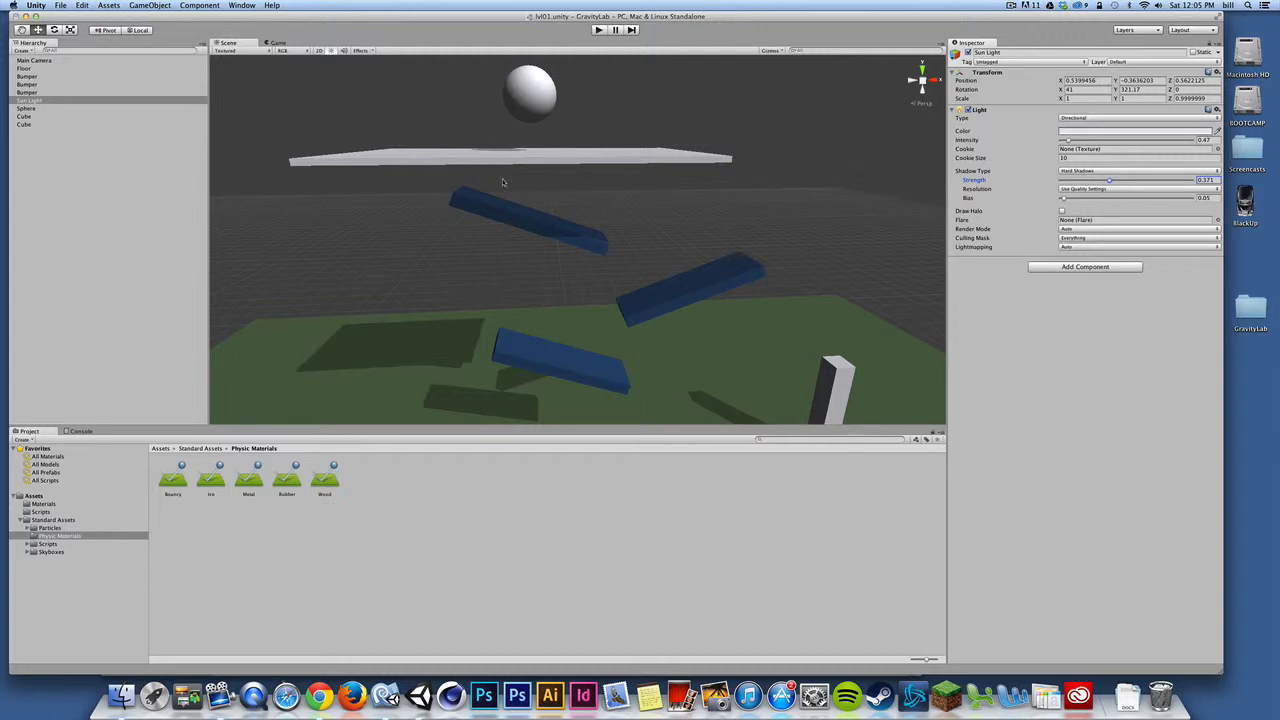
{"action": "mouse_move", "coordinate": [552, 252]}
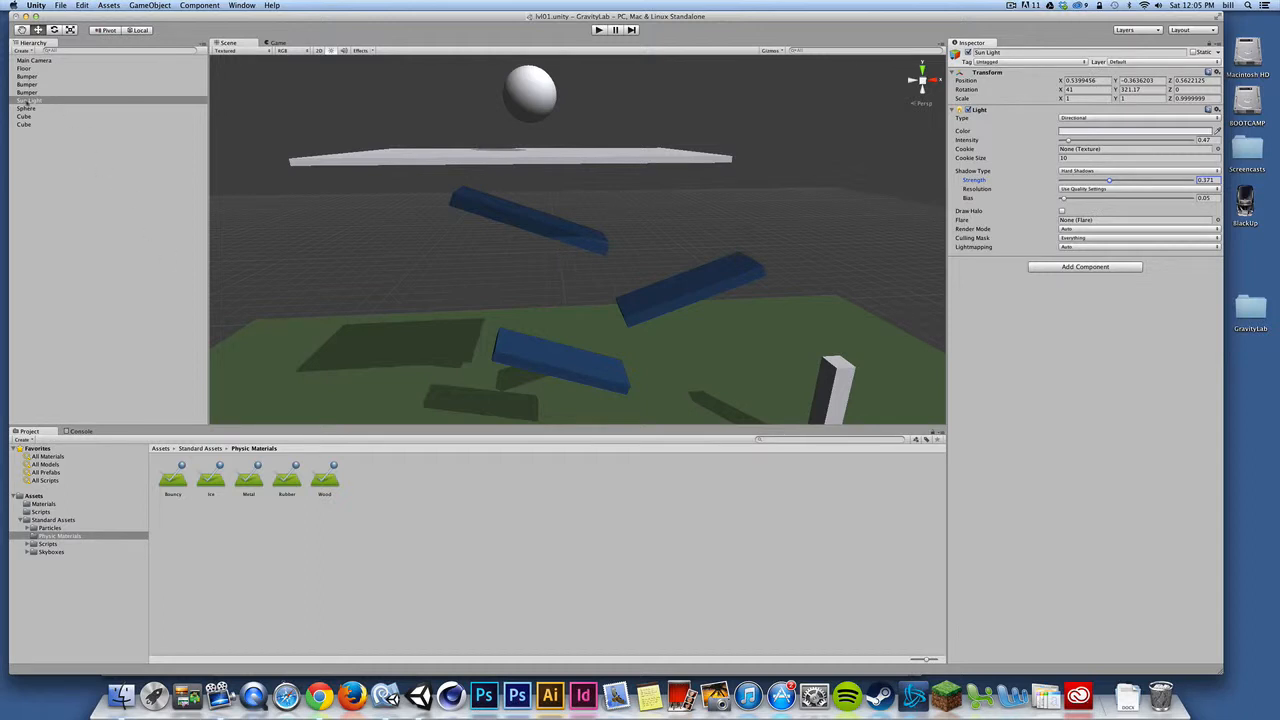
- Select the Sphere to show its components and reveal its script in the Scripts folder
{"action": "left_click", "coordinate": [26, 108]}
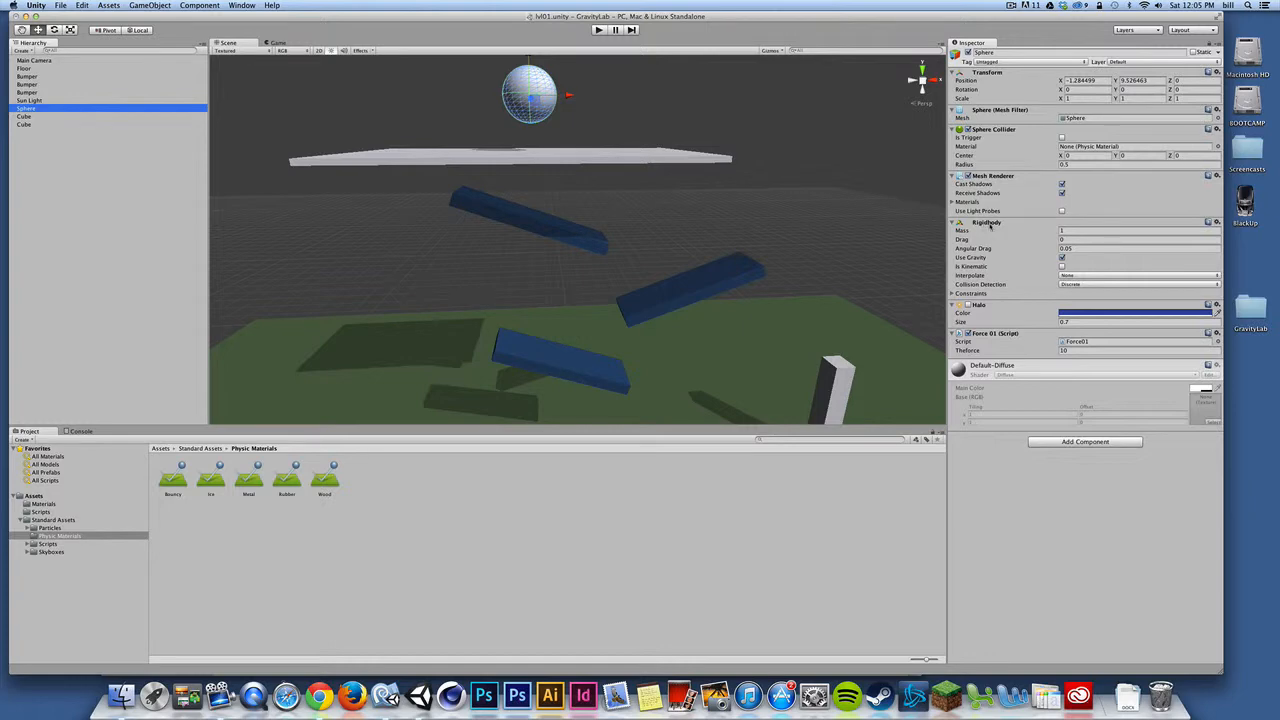
{"action": "mouse_move", "coordinate": [984, 230]}
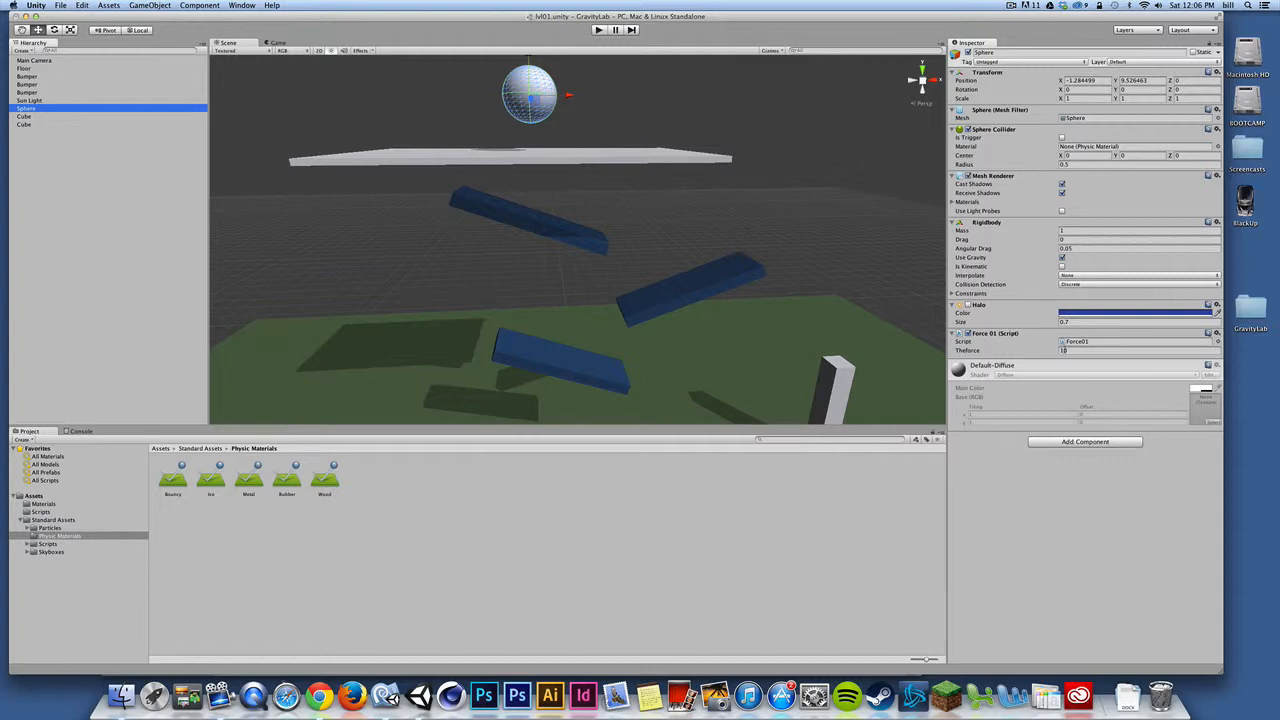
{"action": "left_click", "coordinate": [1138, 350]}
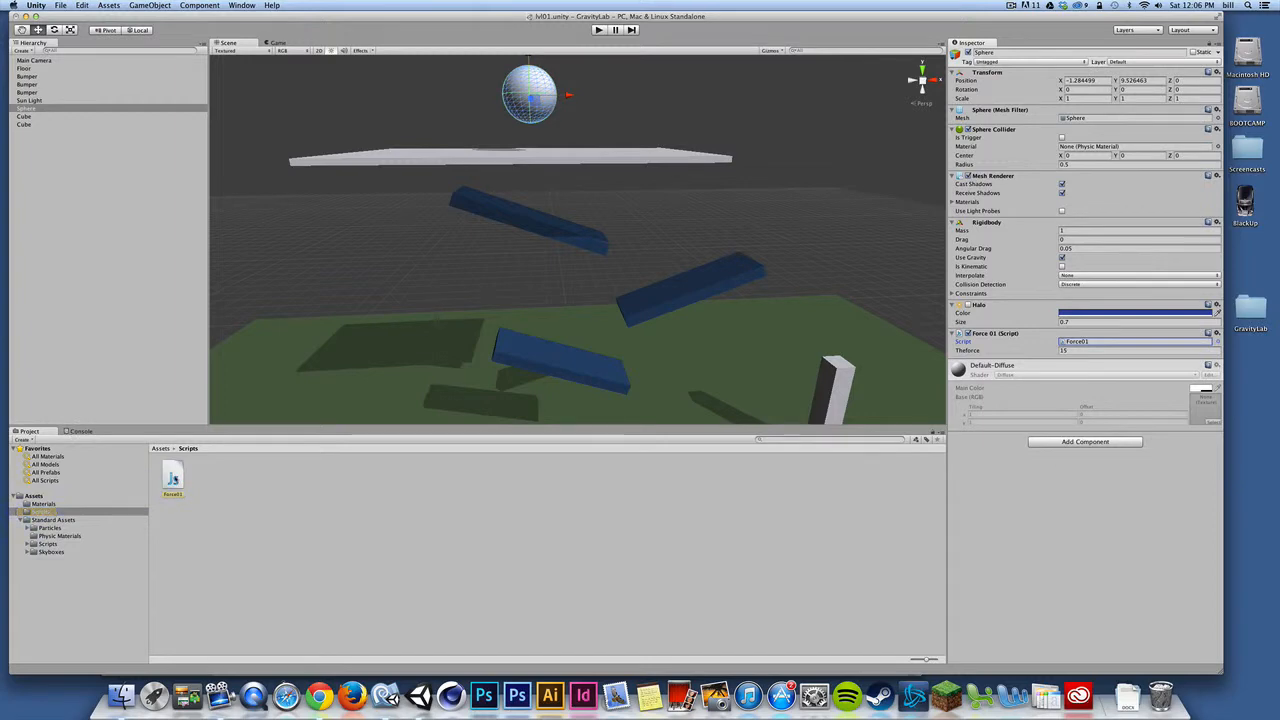
{"action": "double_click", "coordinate": [172, 476]}
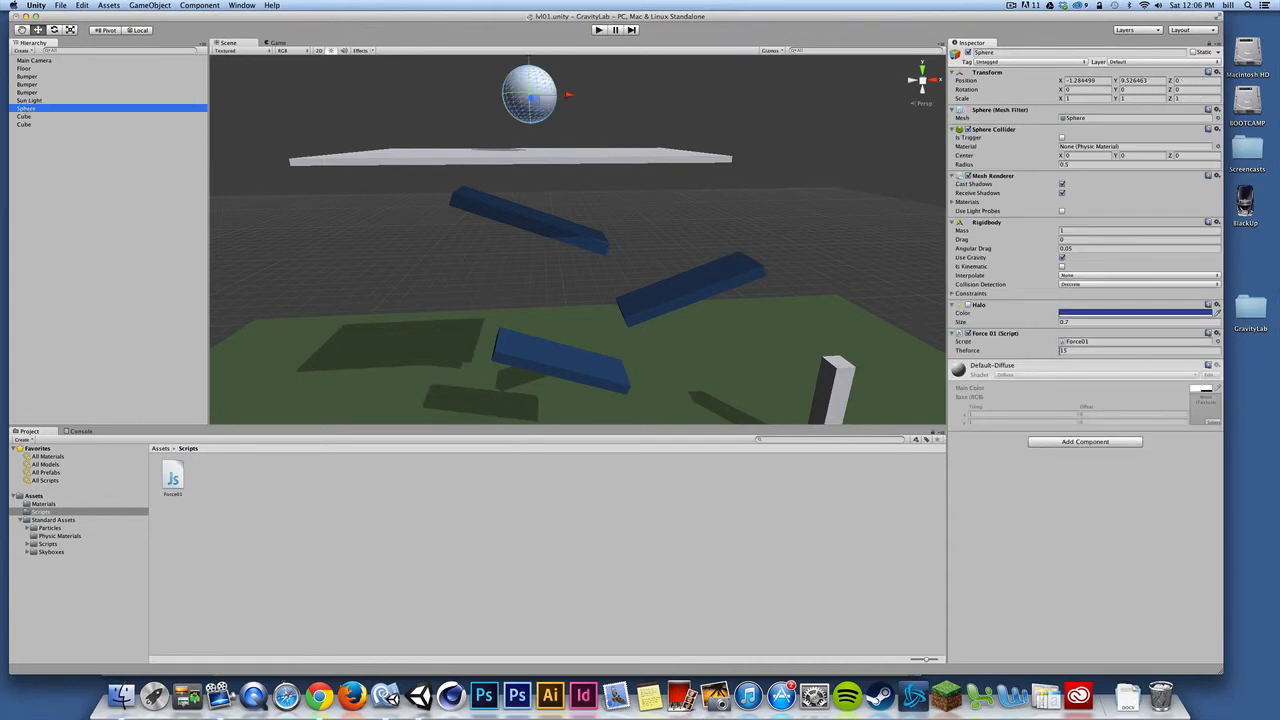
{"action": "left_click", "coordinate": [1140, 350]}
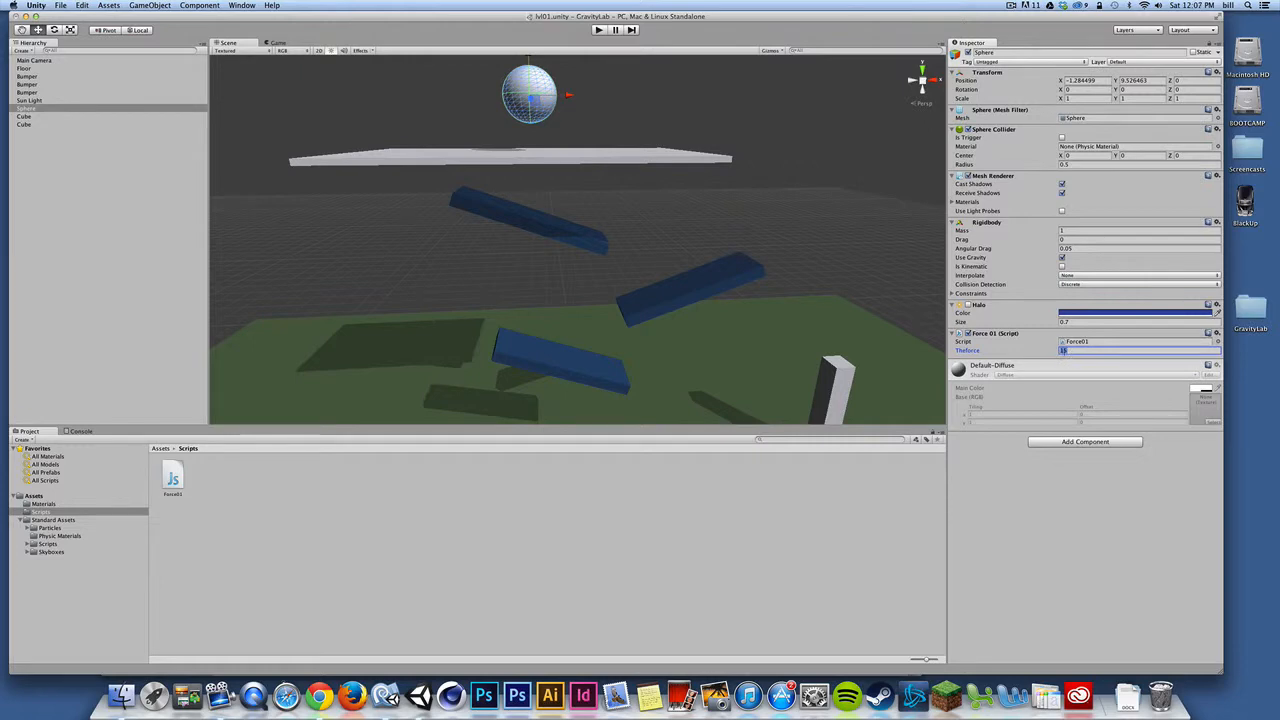
{"action": "mouse_move", "coordinate": [272, 520]}
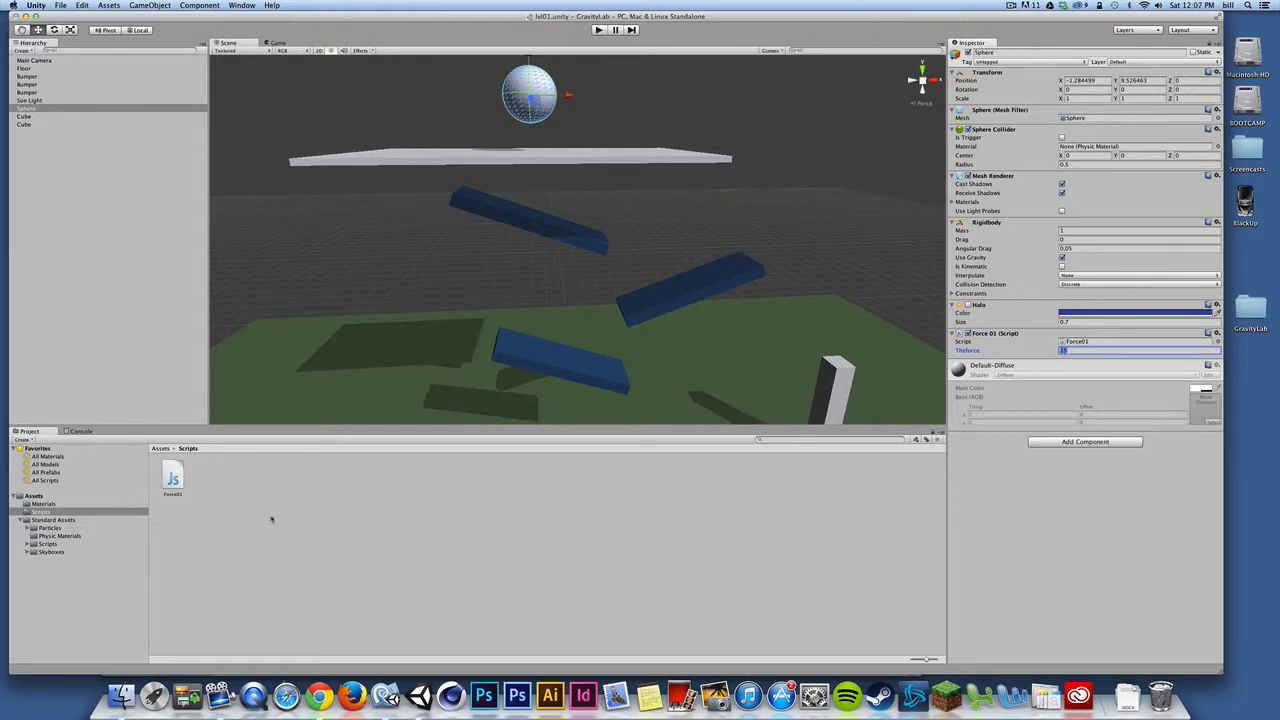
- Edit the ball's force script in MonoDevelop, setting the force value to 1, and save
{"action": "double_click", "coordinate": [172, 476]}
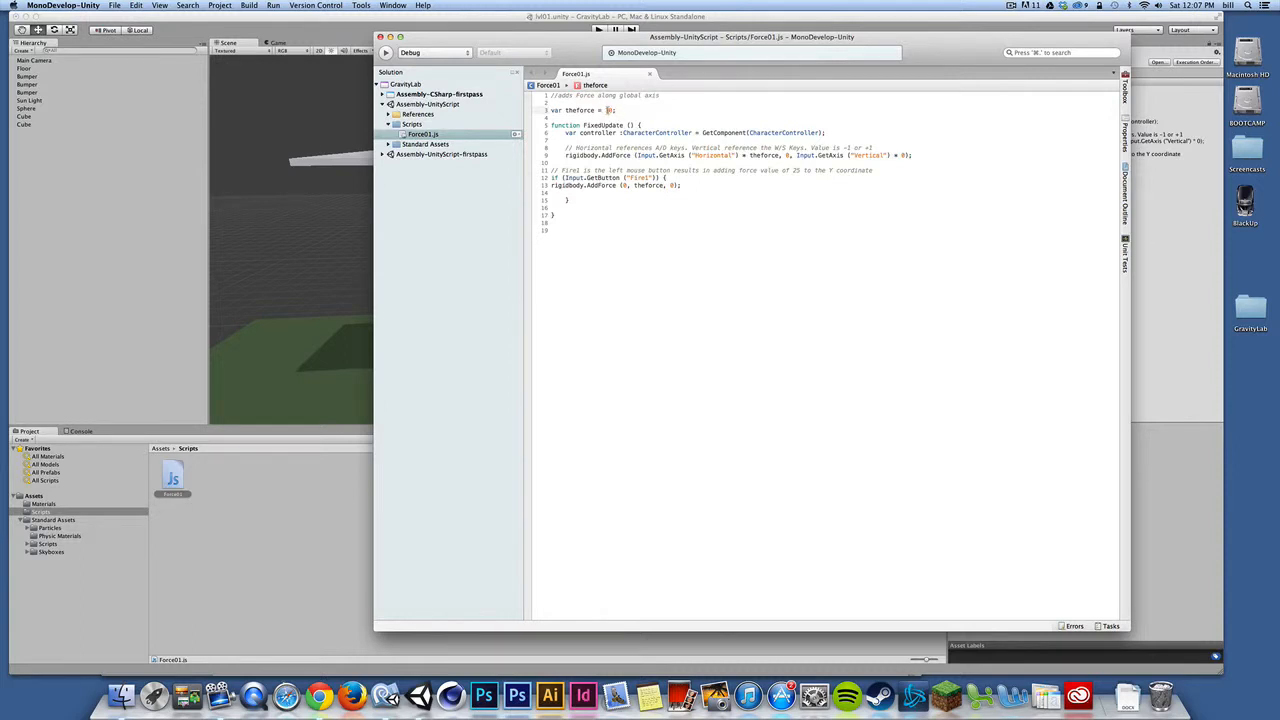
{"action": "type", "text": "1"}
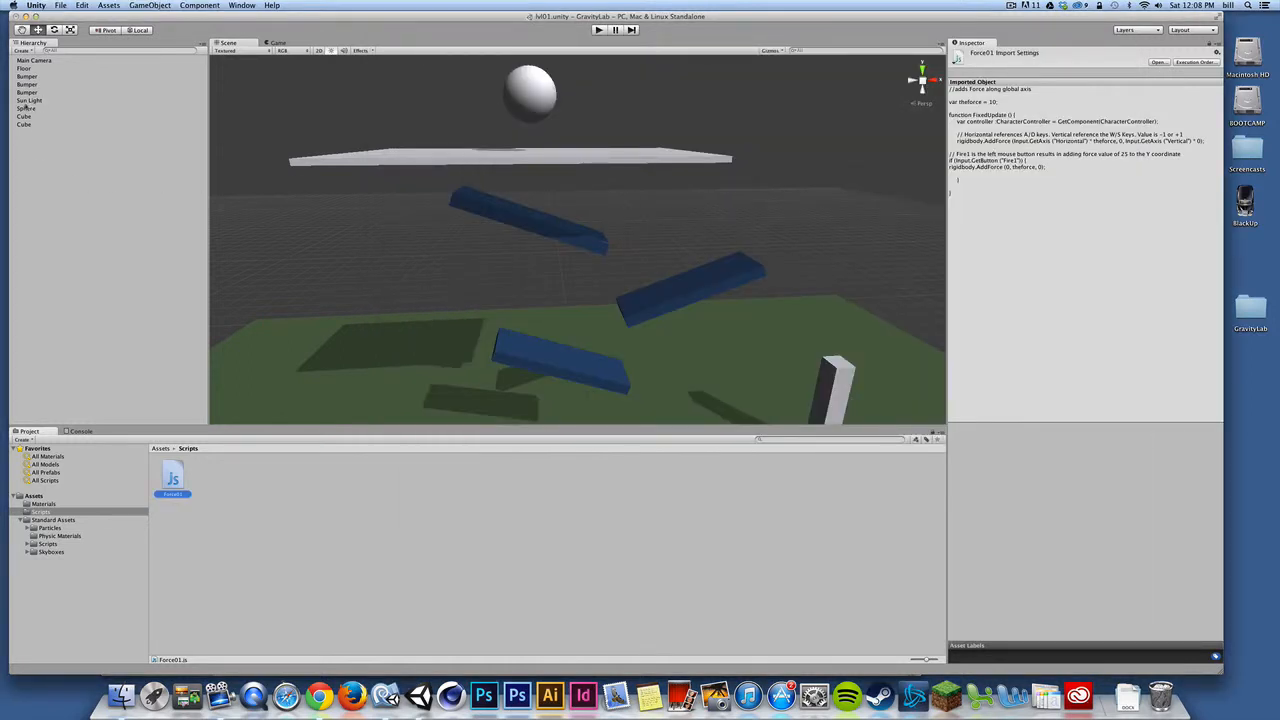
- Select the Sphere again in Unity to show its components and force script
{"action": "left_click", "coordinate": [28, 108]}
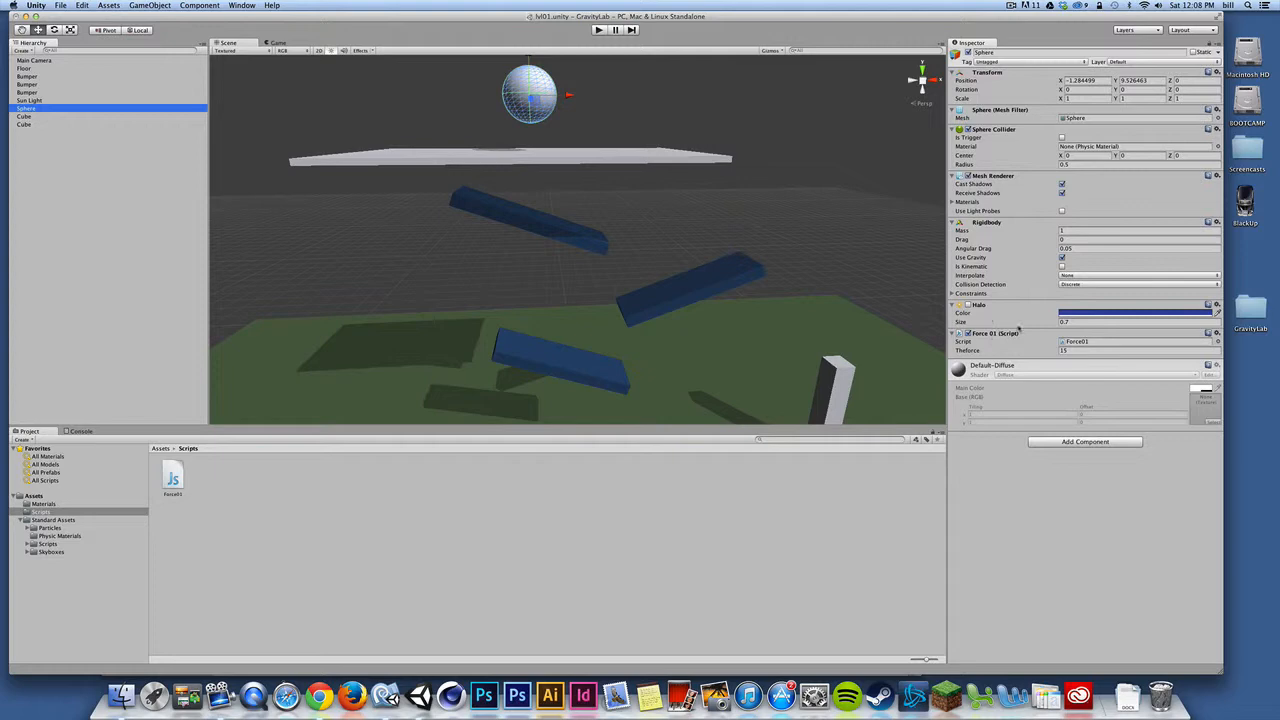
{"action": "mouse_move", "coordinate": [1008, 340]}
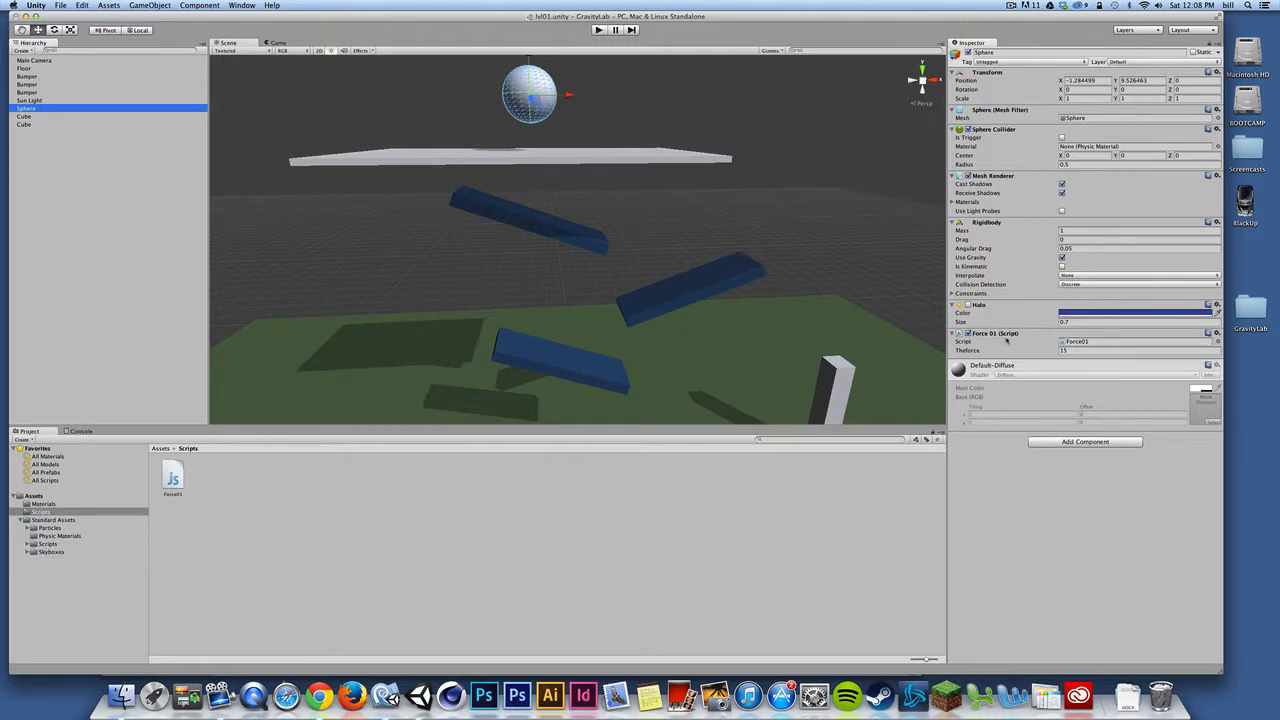
{"action": "mouse_move", "coordinate": [504, 194]}
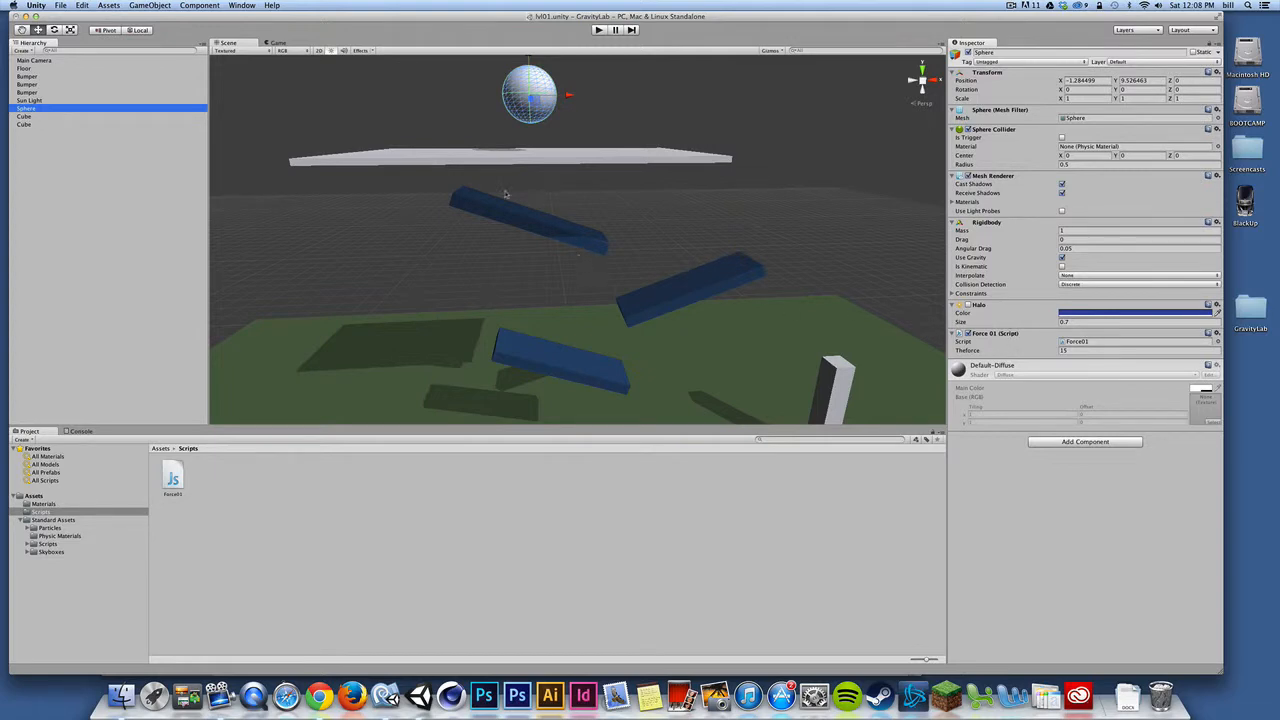
{"action": "mouse_move", "coordinate": [620, 340]}
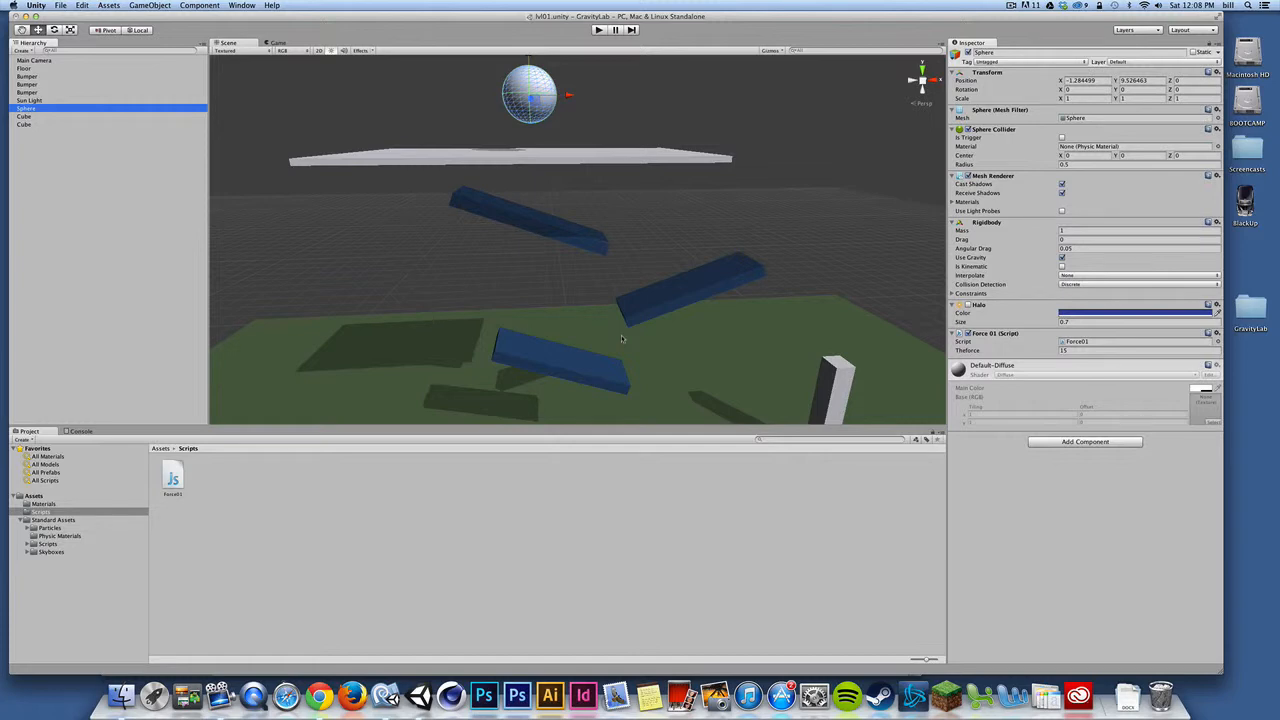
{"action": "mouse_move", "coordinate": [652, 248]}
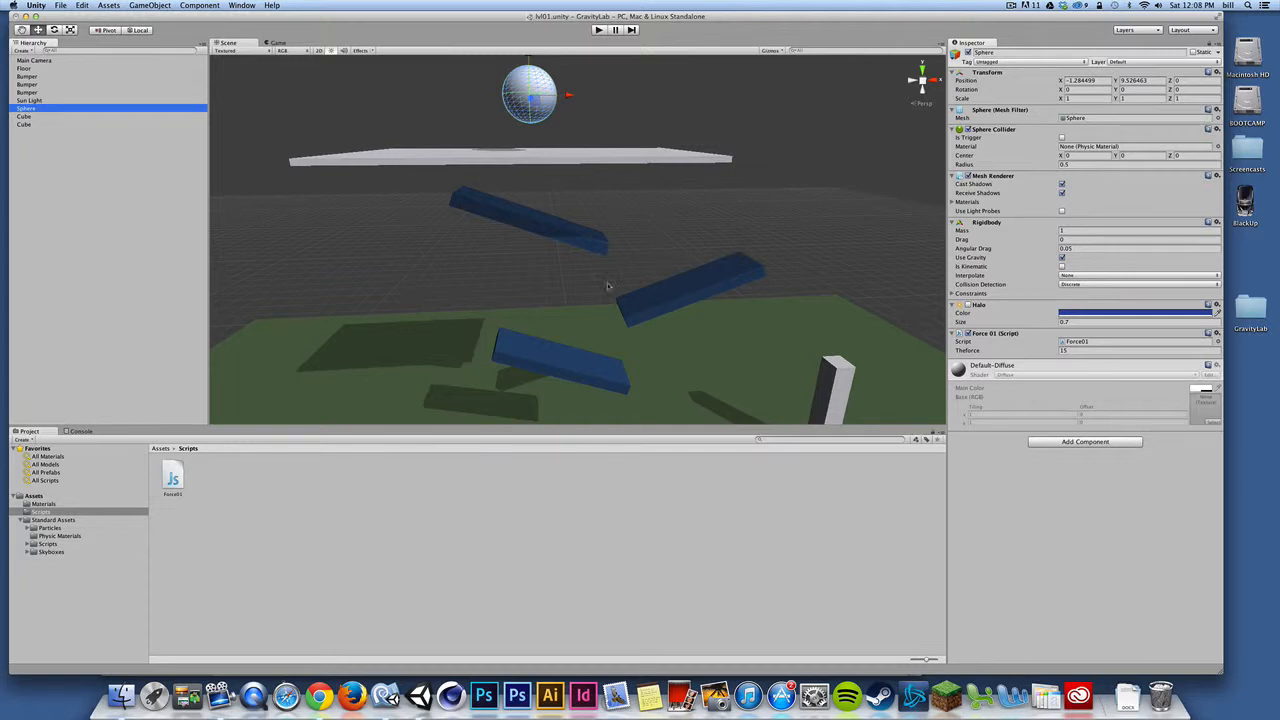
{"action": "mouse_move", "coordinate": [612, 300]}
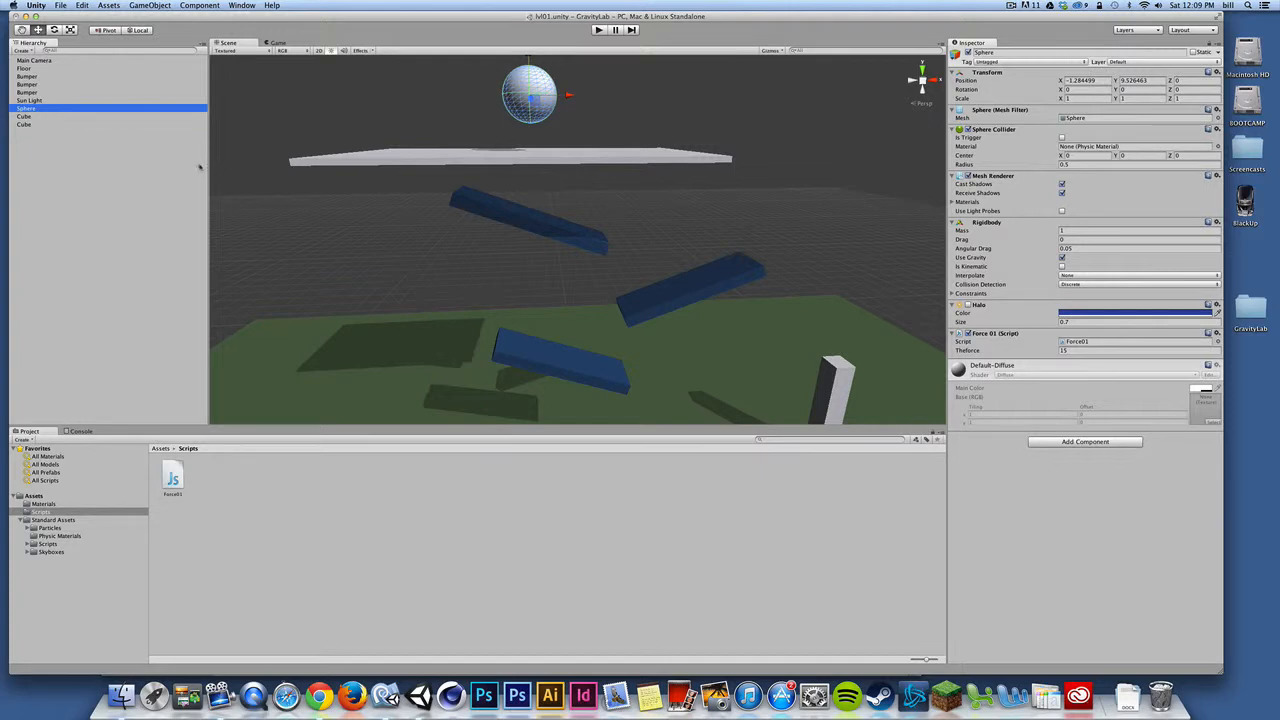
- Reach Build Settings from the File menu with PC, Mac & Linux Standalone chosen
{"action": "left_click", "coordinate": [60, 6]}
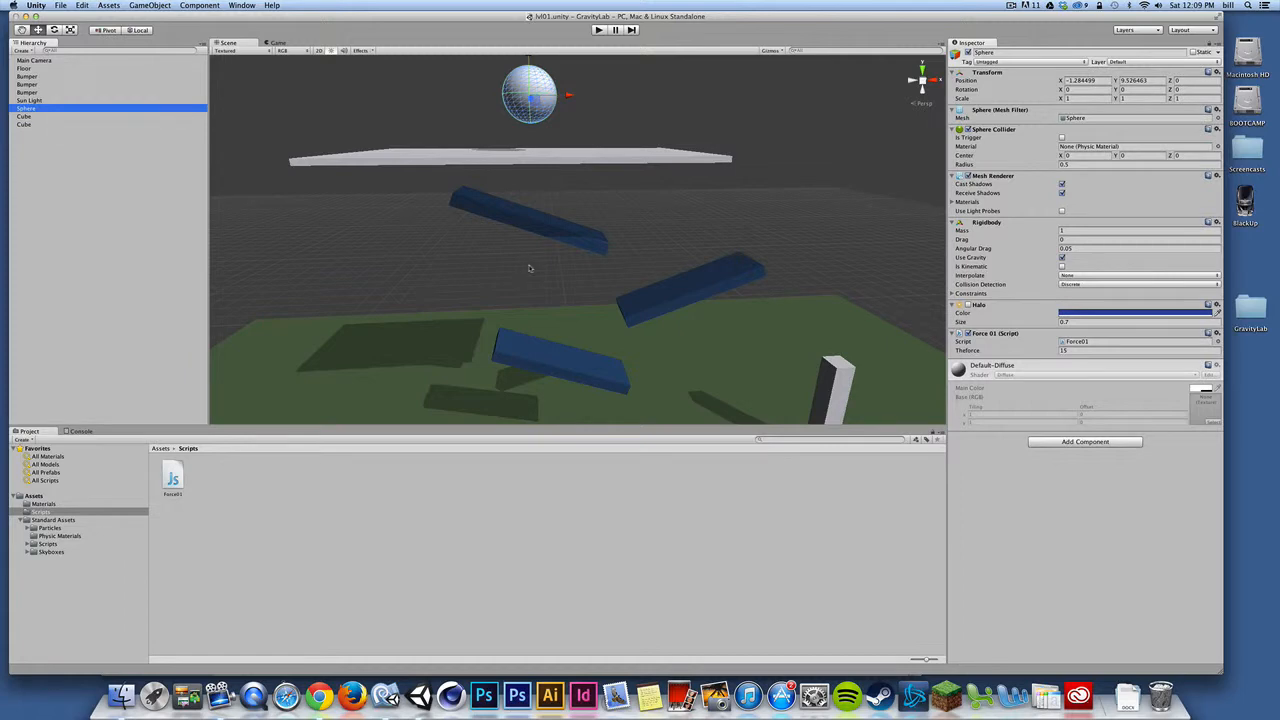
{"action": "left_click", "coordinate": [62, 6]}
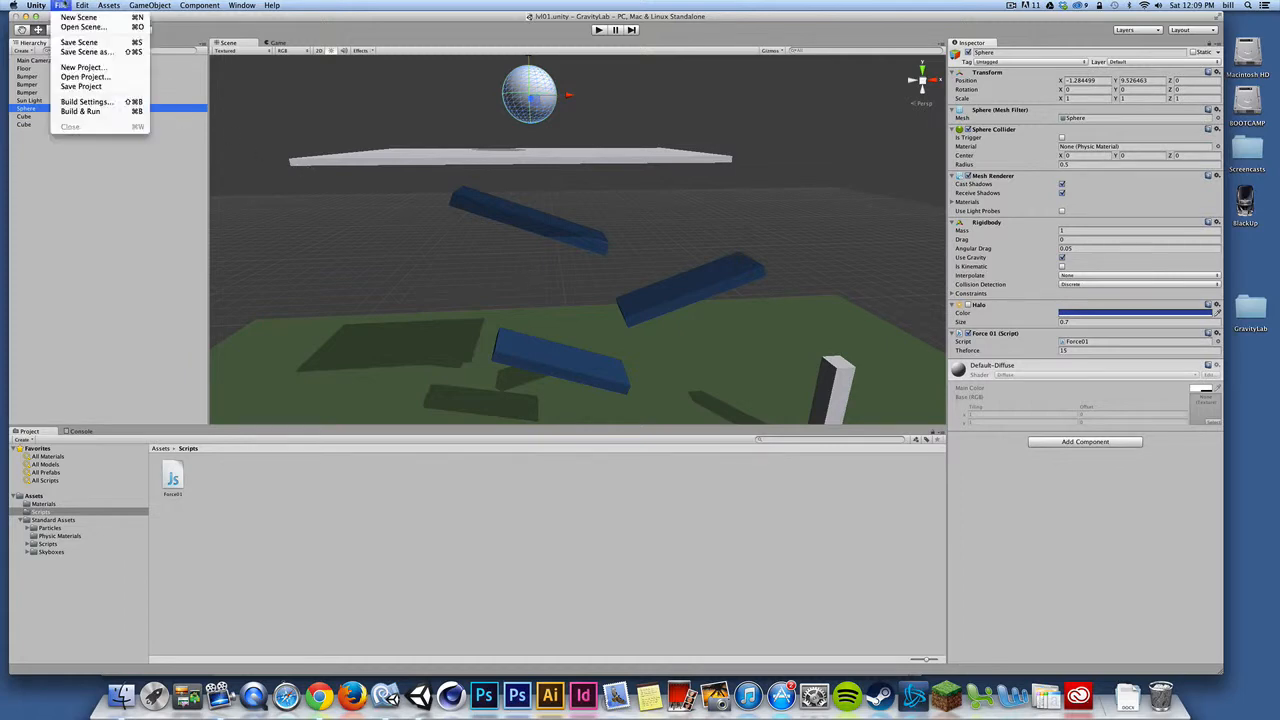
{"action": "mouse_move", "coordinate": [84, 76]}
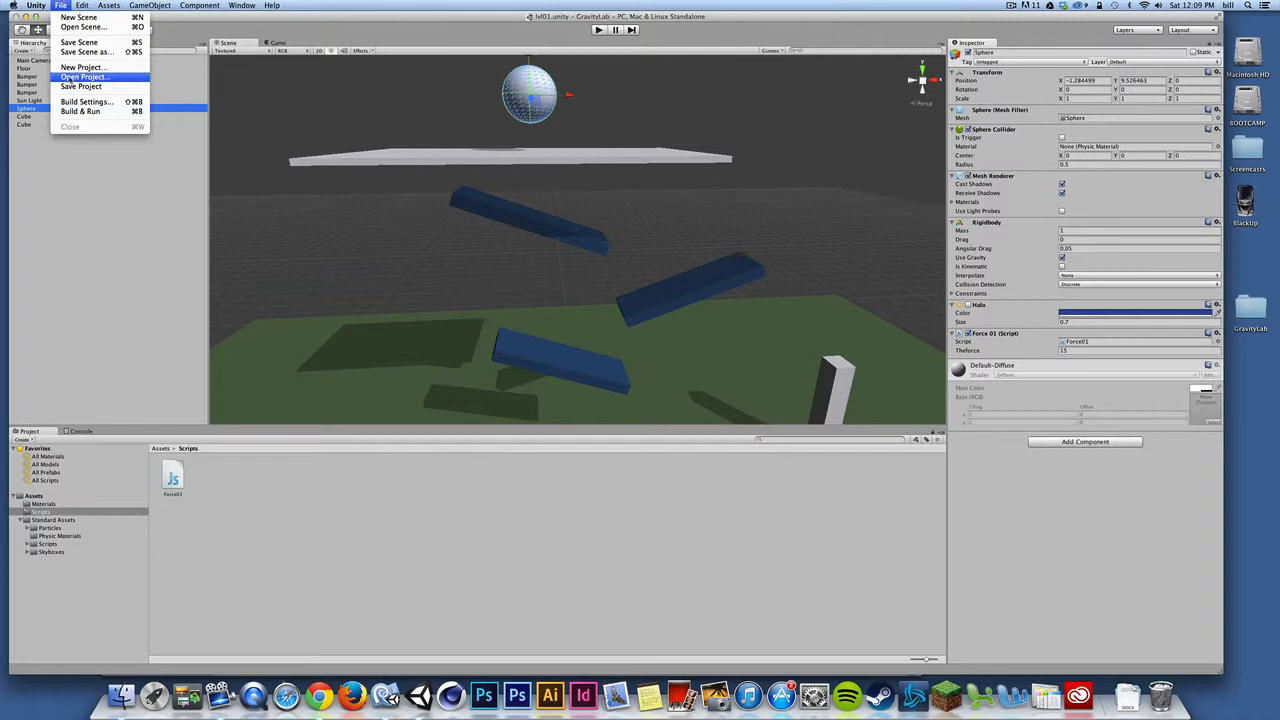
{"action": "mouse_move", "coordinate": [82, 112]}
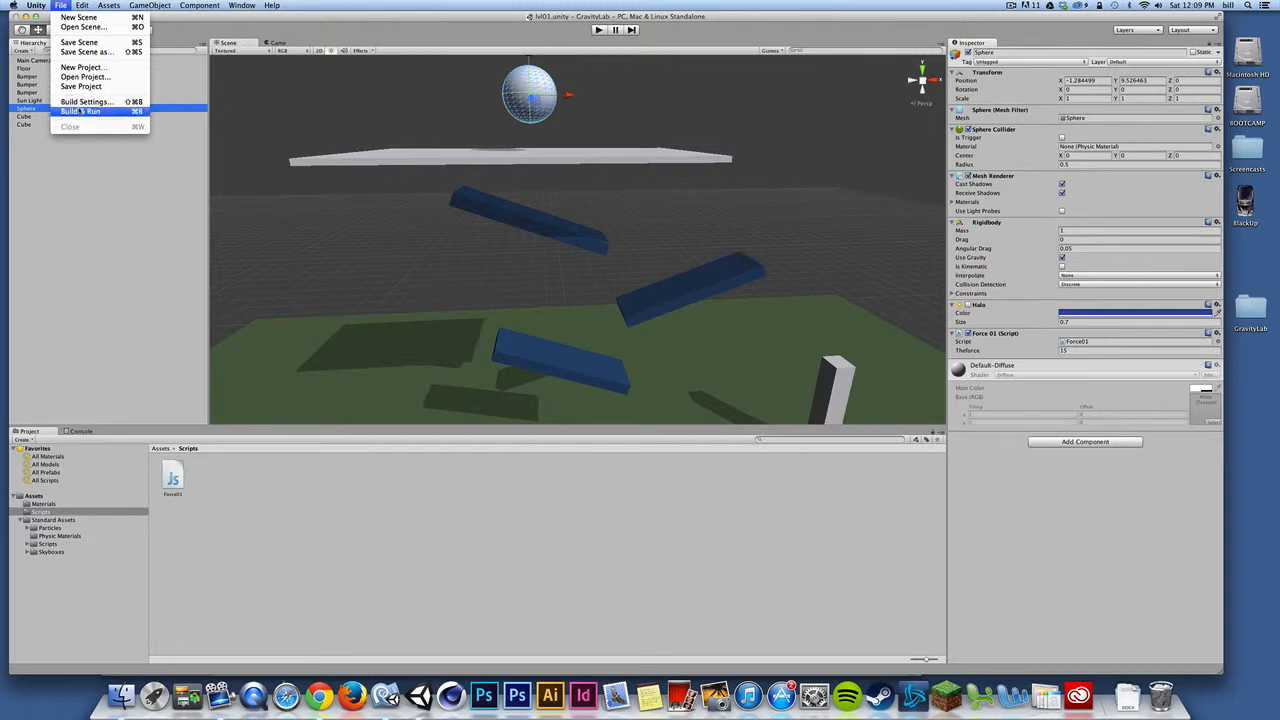
{"action": "mouse_move", "coordinate": [86, 100]}
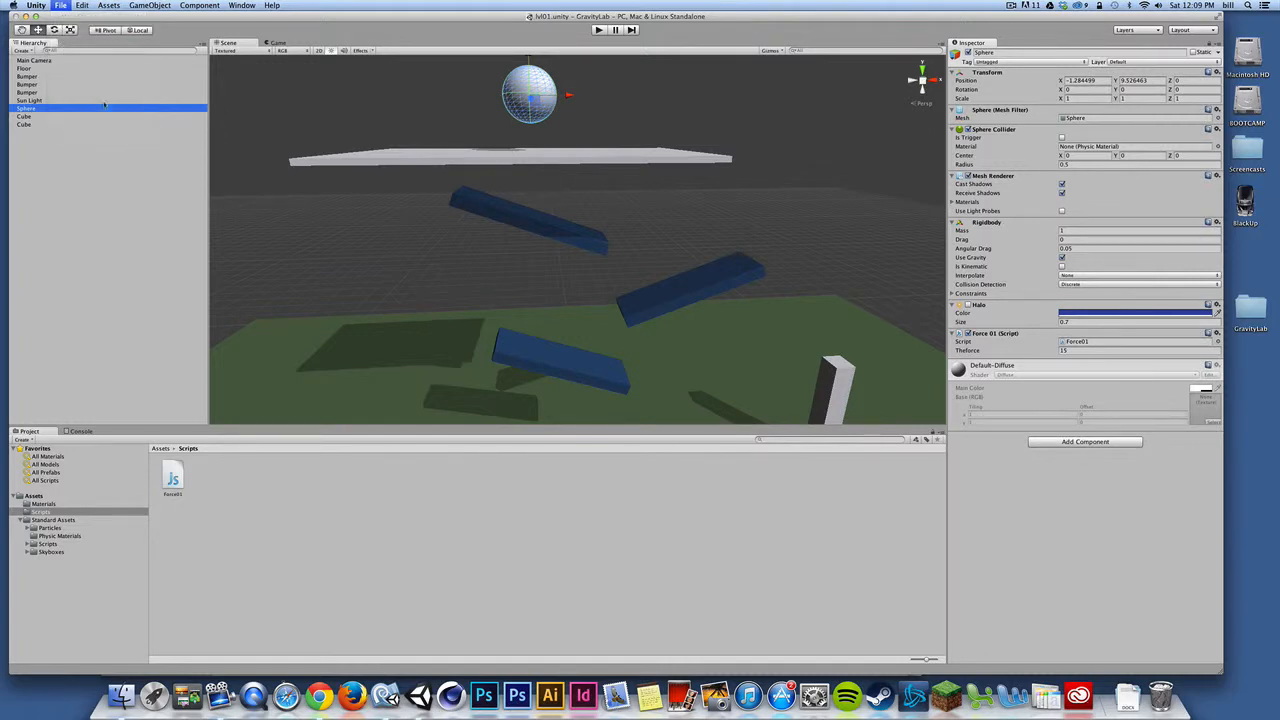
{"action": "left_click", "coordinate": [60, 4]}
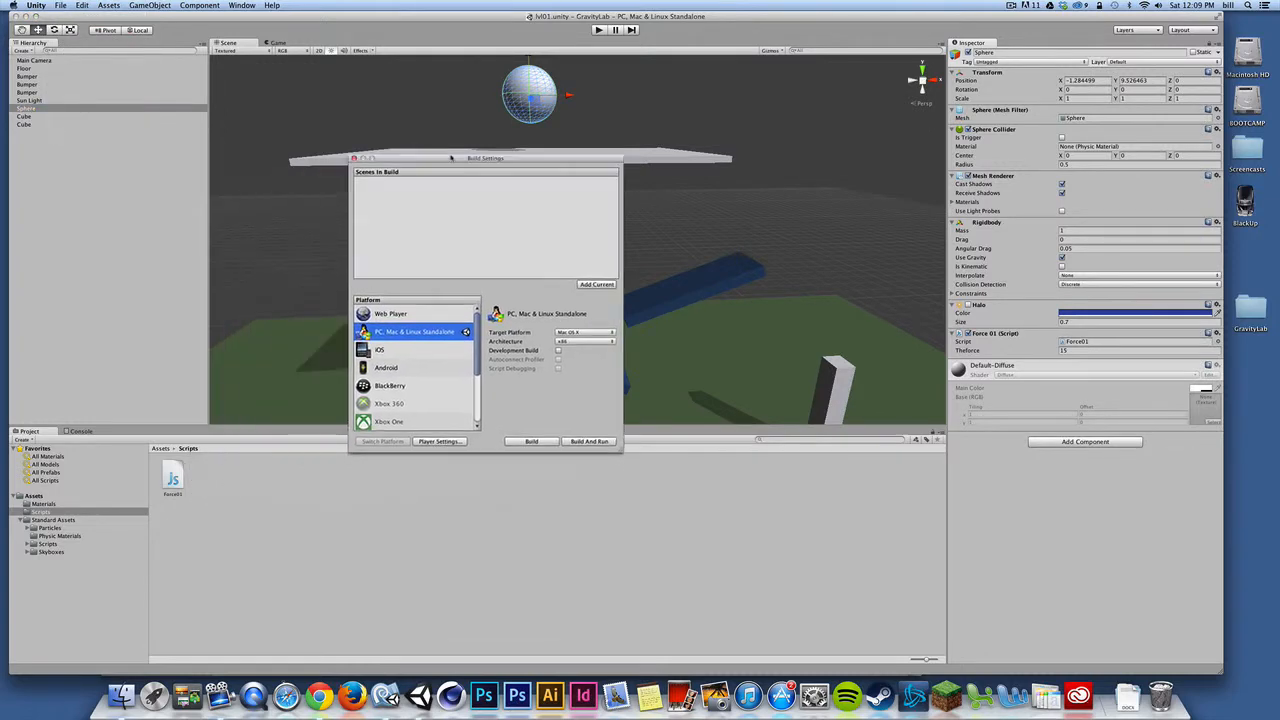
{"action": "left_click_drag", "start_coordinate": [484, 158], "coordinate": [604, 100]}
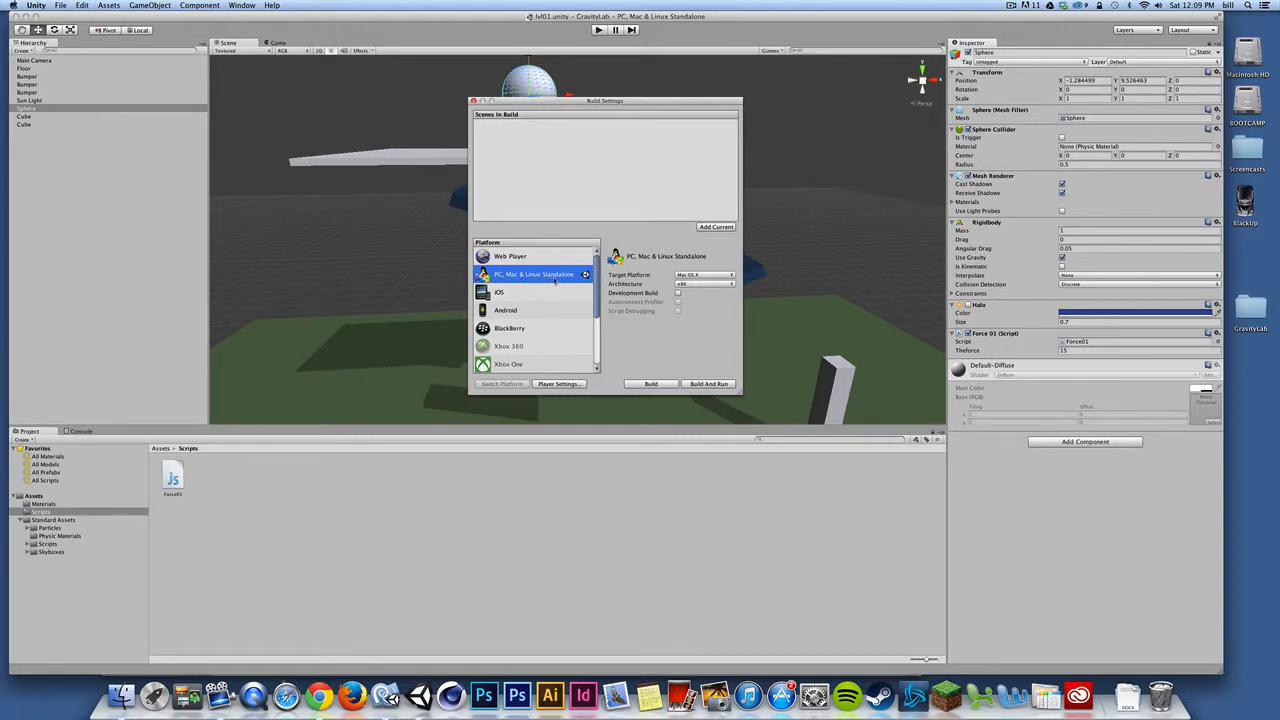
{"action": "left_click", "coordinate": [510, 256]}
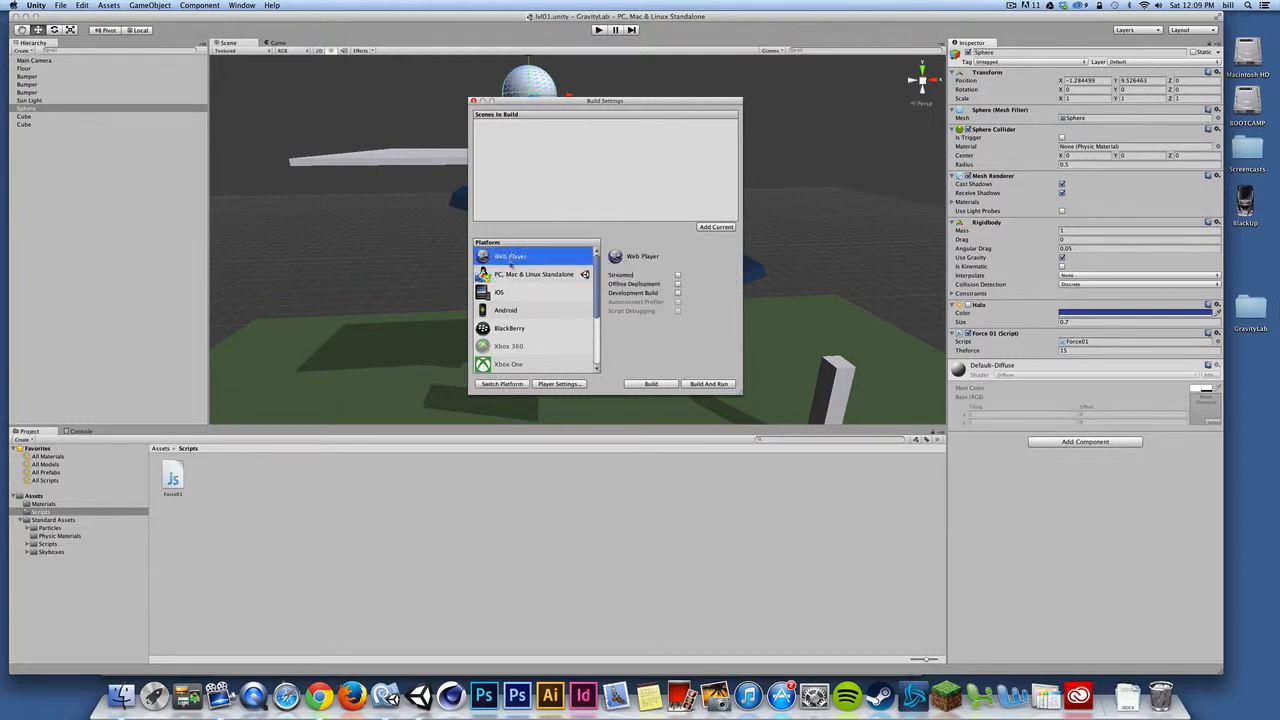
{"action": "left_click", "coordinate": [504, 310]}
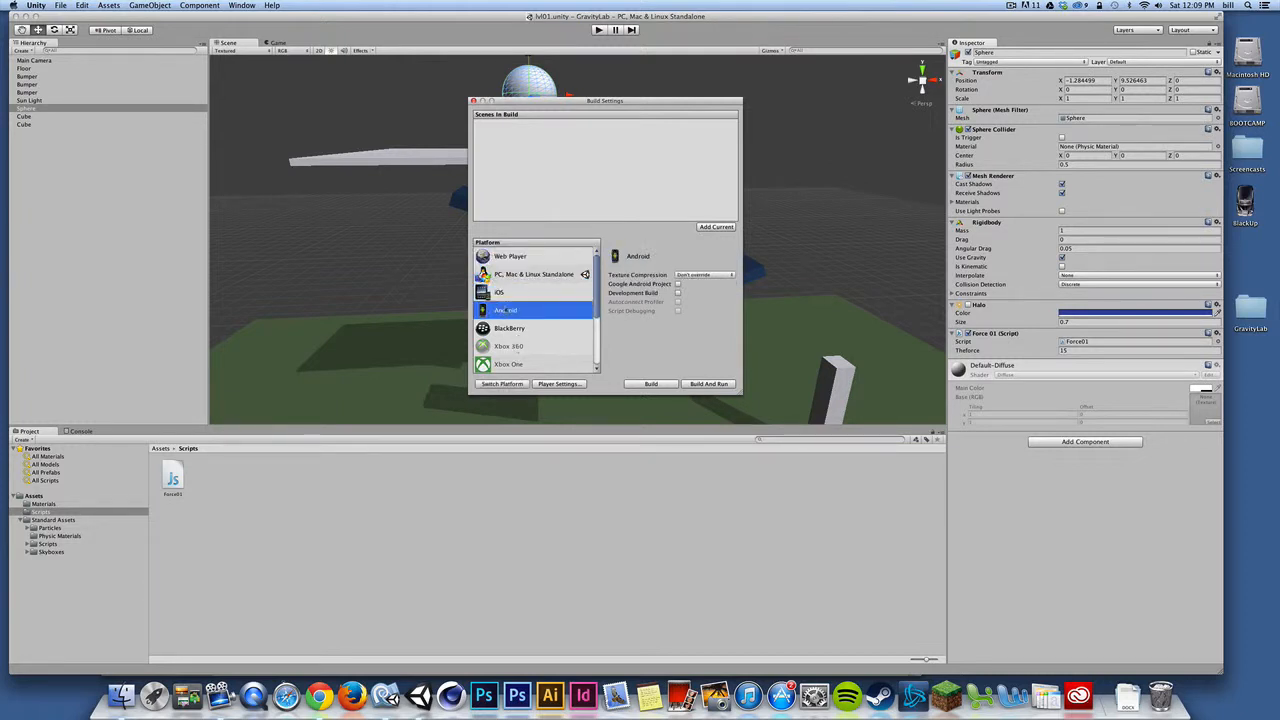
{"action": "left_click", "coordinate": [536, 274]}
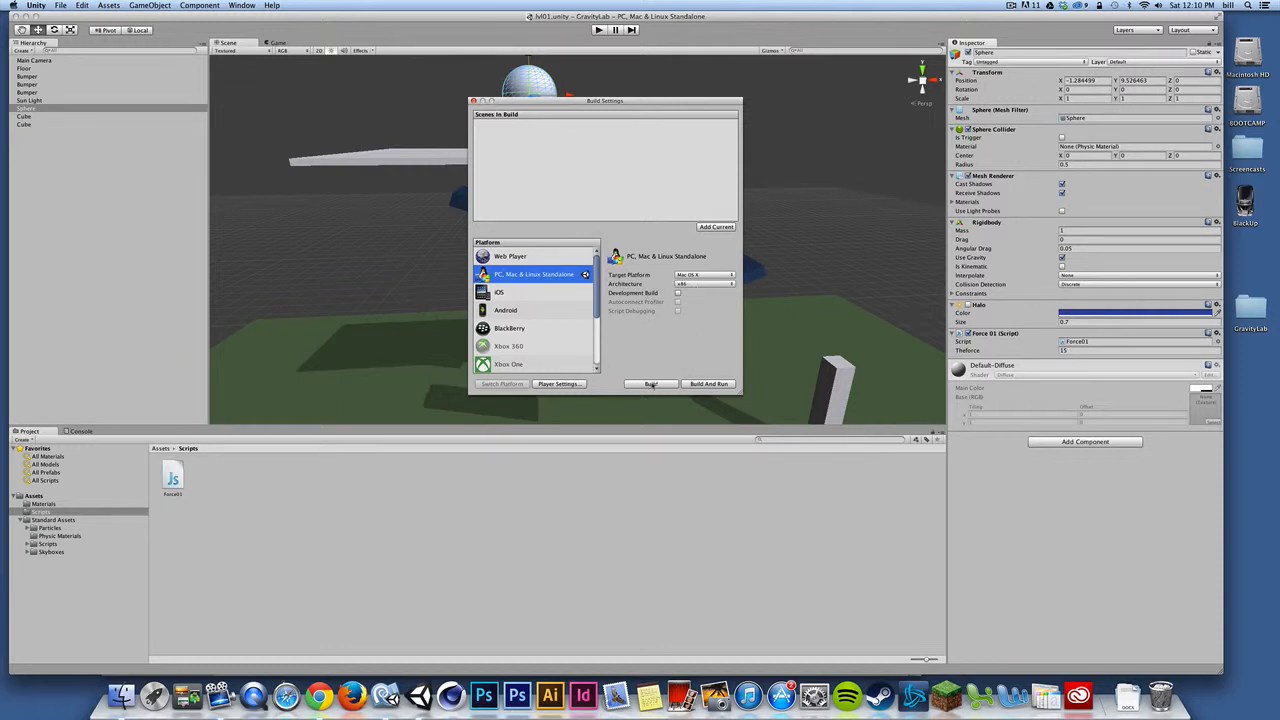
- Build the Mac version and save it to the Desktop as 'Bill_Mac'
{"action": "left_click", "coordinate": [652, 384]}
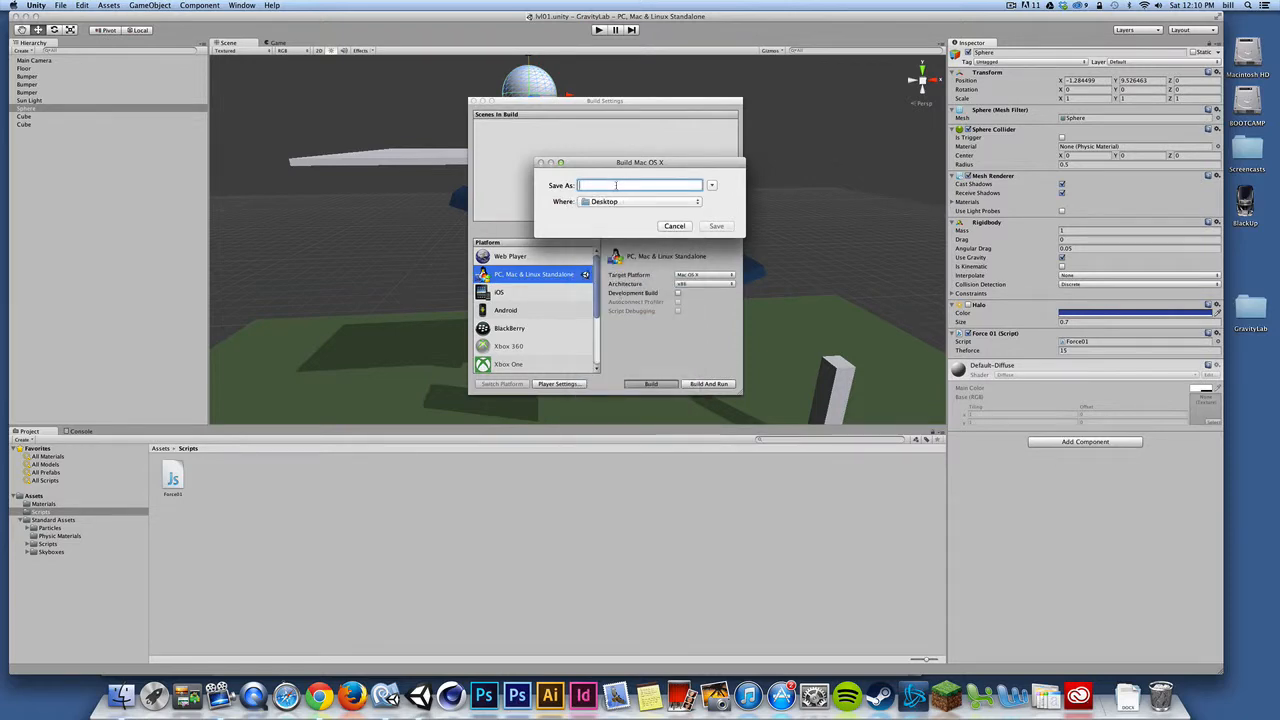
{"action": "type", "text": "BillWGLab01"}
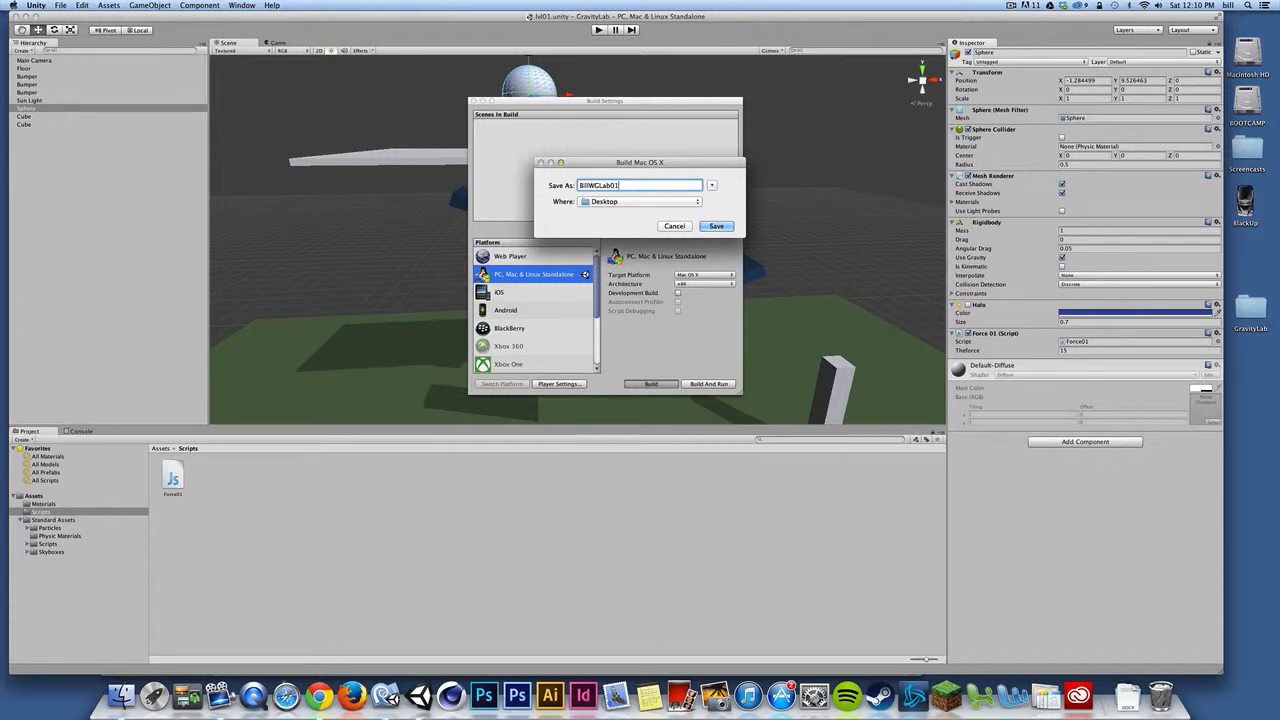
{"action": "type", "text": "_Mac"}
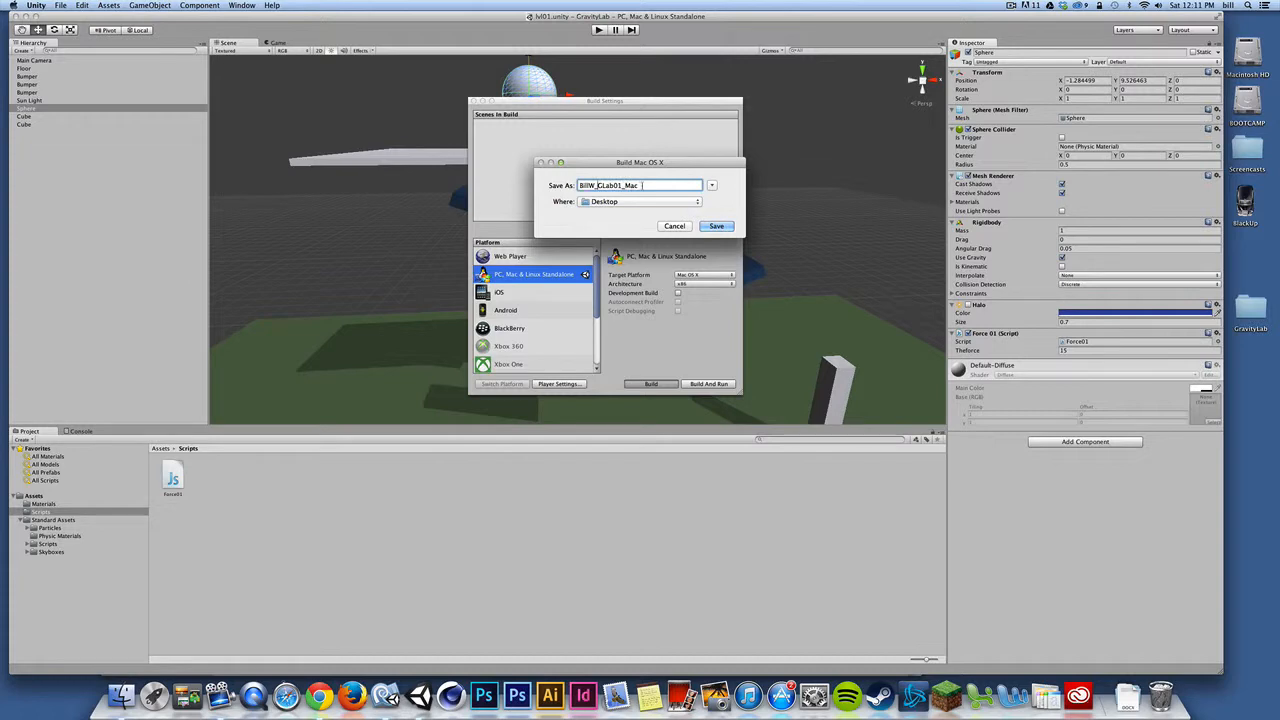
{"action": "left_click", "coordinate": [716, 224]}
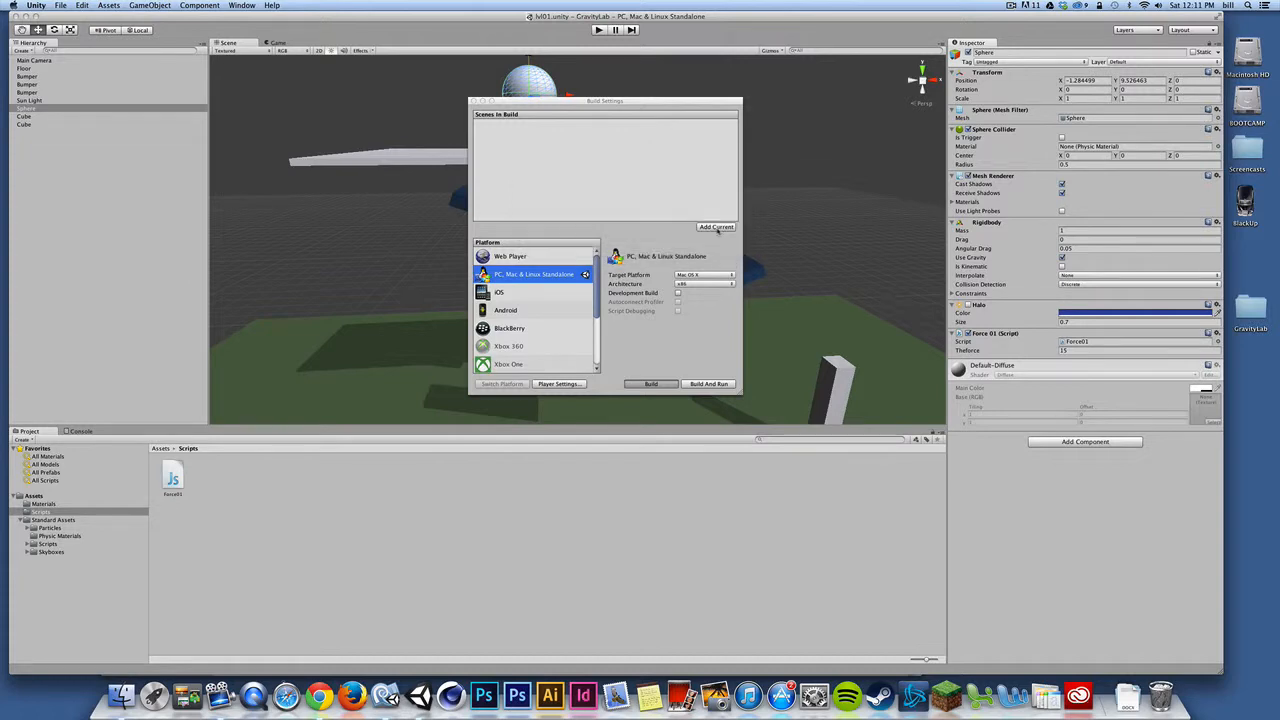
- Let the Mac build finish so its application appears on the Desktop in Finder
{"action": "left_click", "coordinate": [652, 384]}
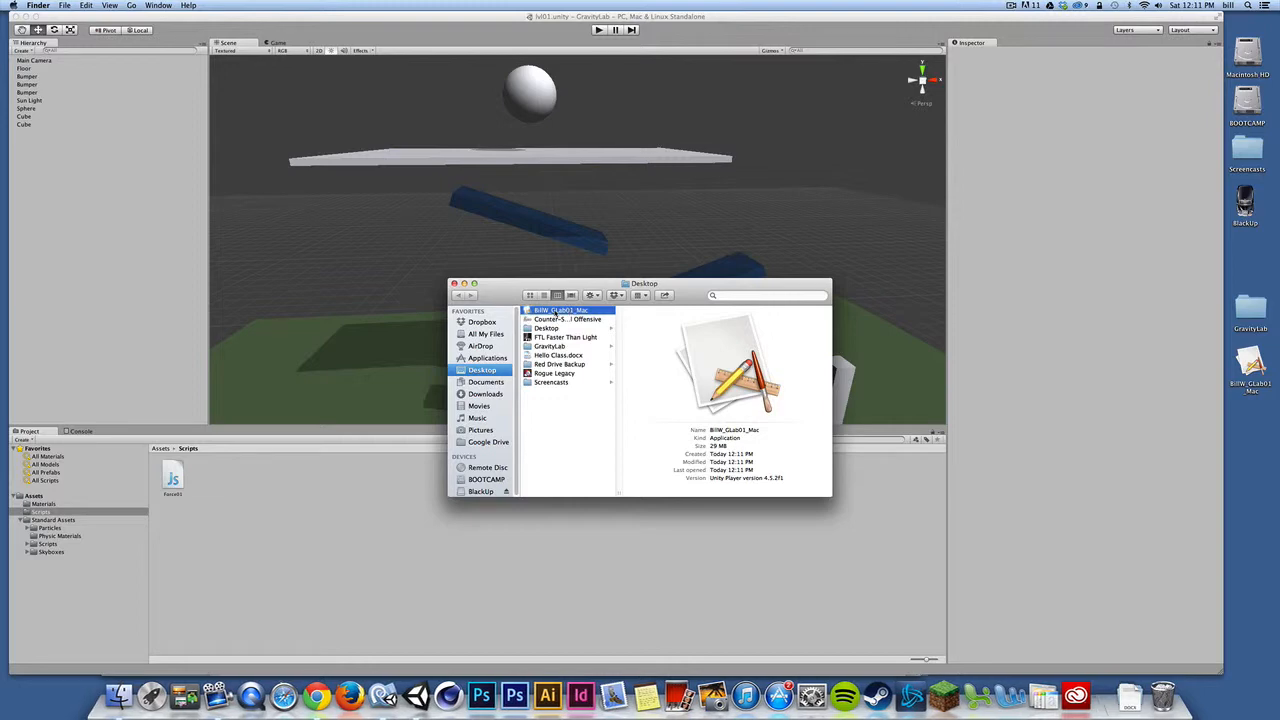
- Launch the Mac app, choose a screen resolution and start playing
{"action": "double_click", "coordinate": [568, 310]}
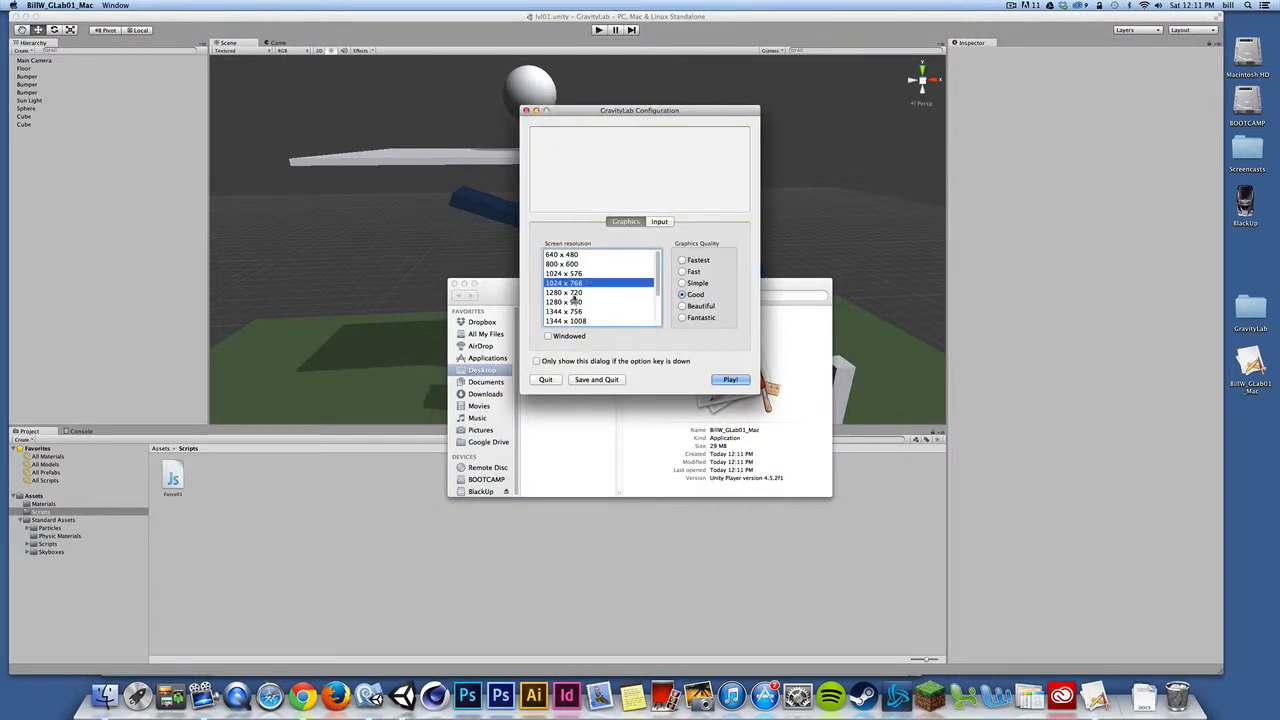
{"action": "left_click", "coordinate": [564, 292]}
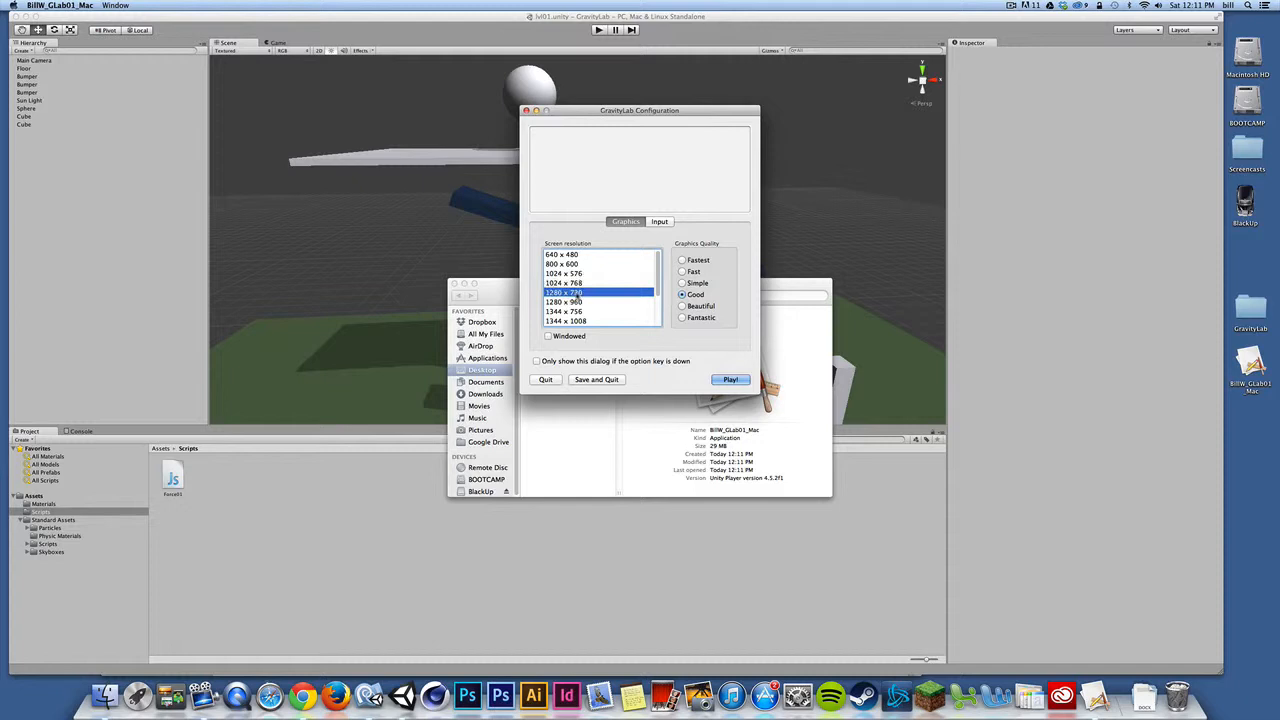
{"action": "left_click", "coordinate": [548, 336]}
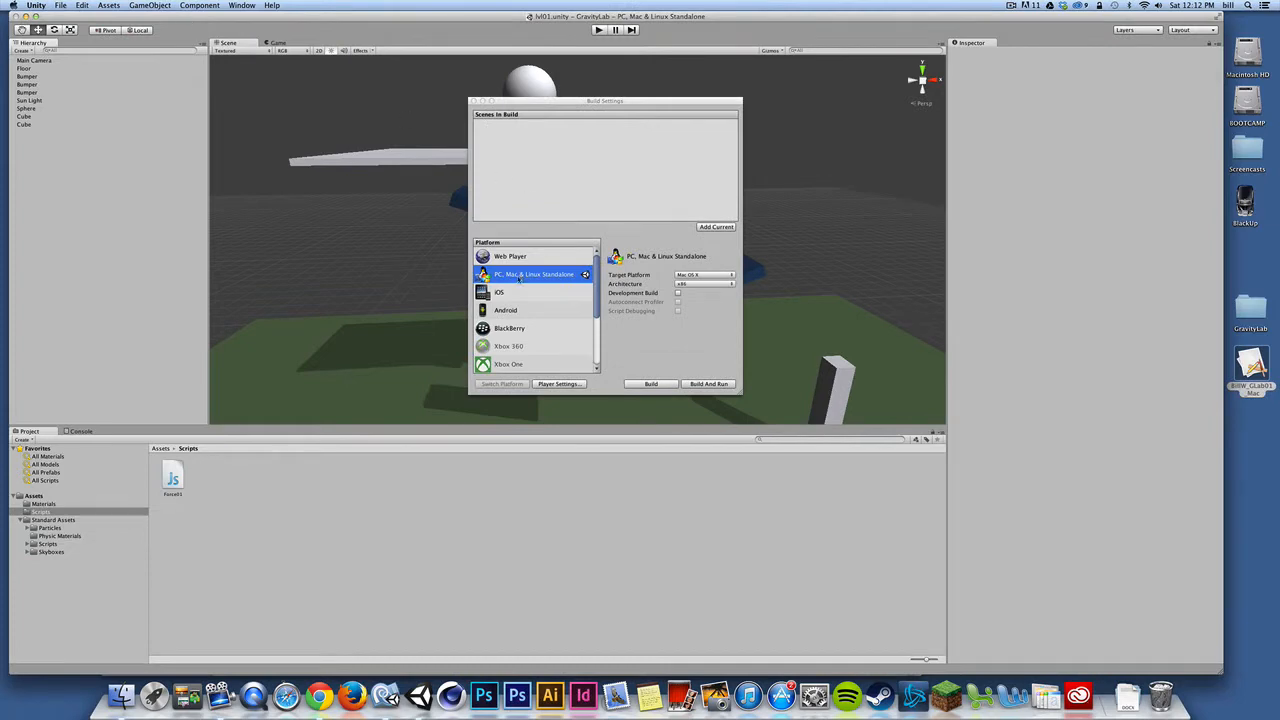
- Set the standalone Target Platform to Windows in Build Settings and start the build
{"action": "left_click", "coordinate": [60, 4]}
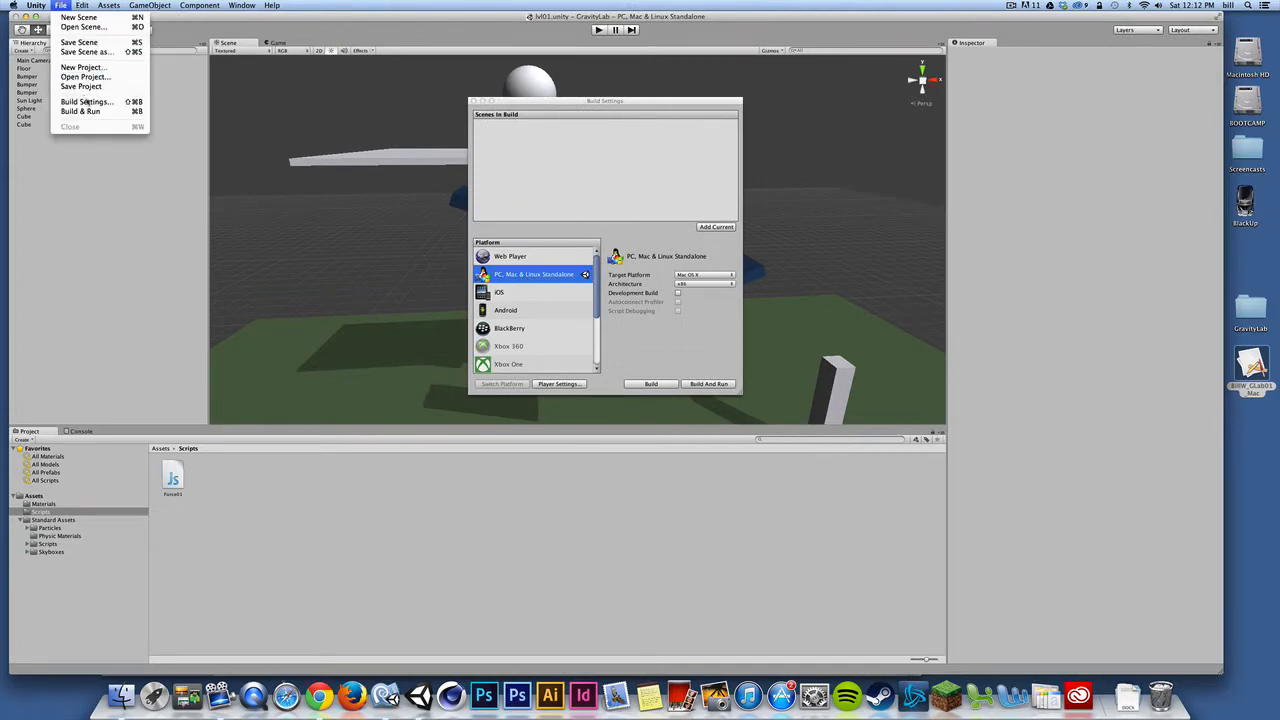
{"action": "left_click", "coordinate": [596, 112]}
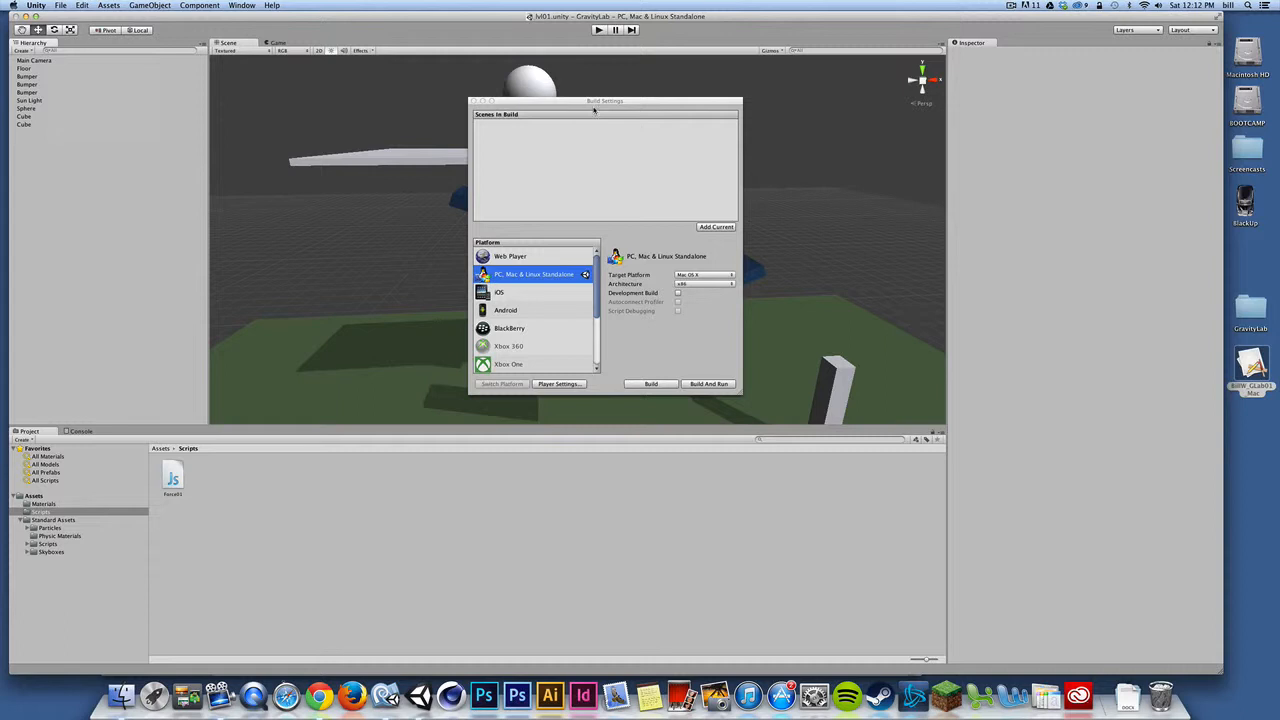
{"action": "left_click", "coordinate": [704, 276]}
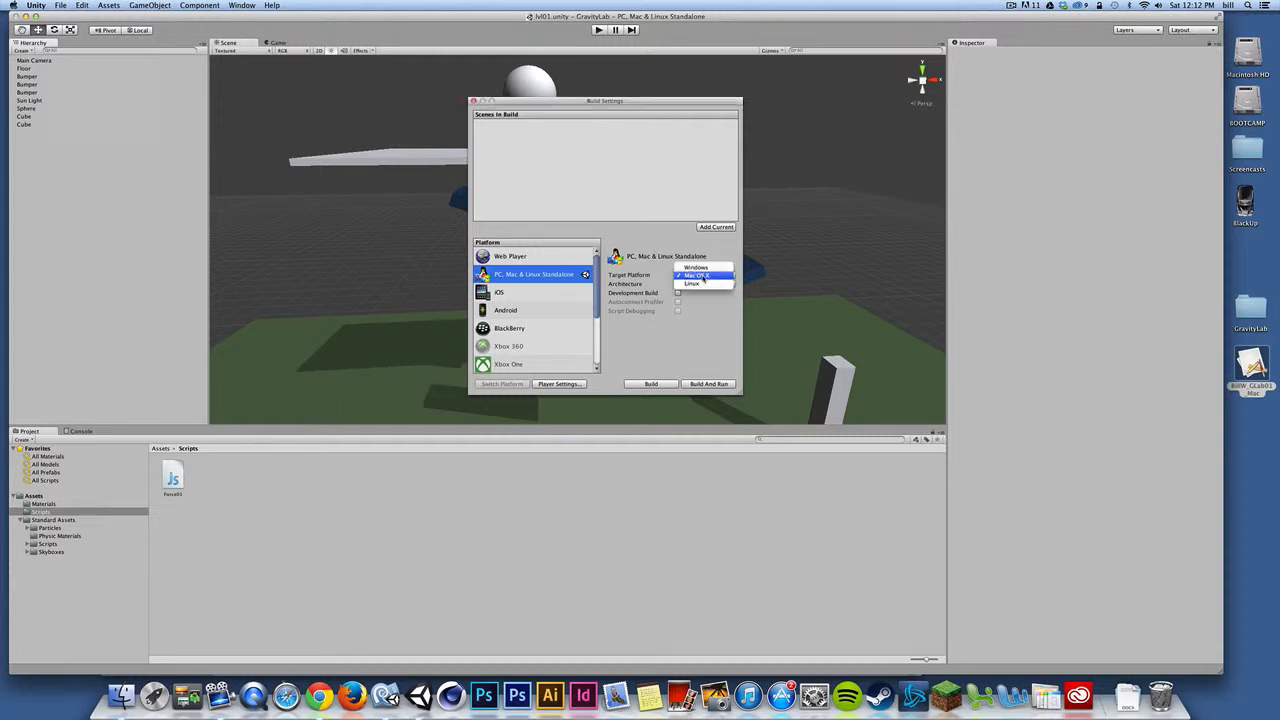
{"action": "left_click", "coordinate": [696, 268]}
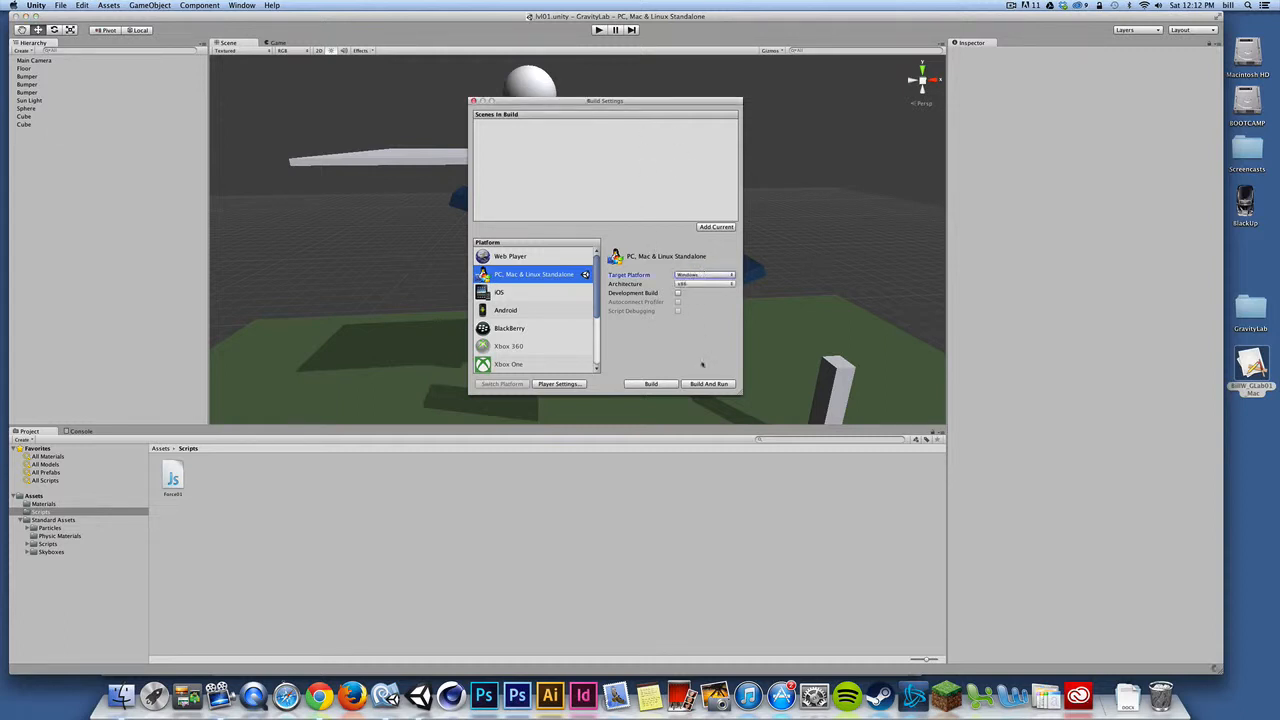
{"action": "left_click", "coordinate": [652, 384]}
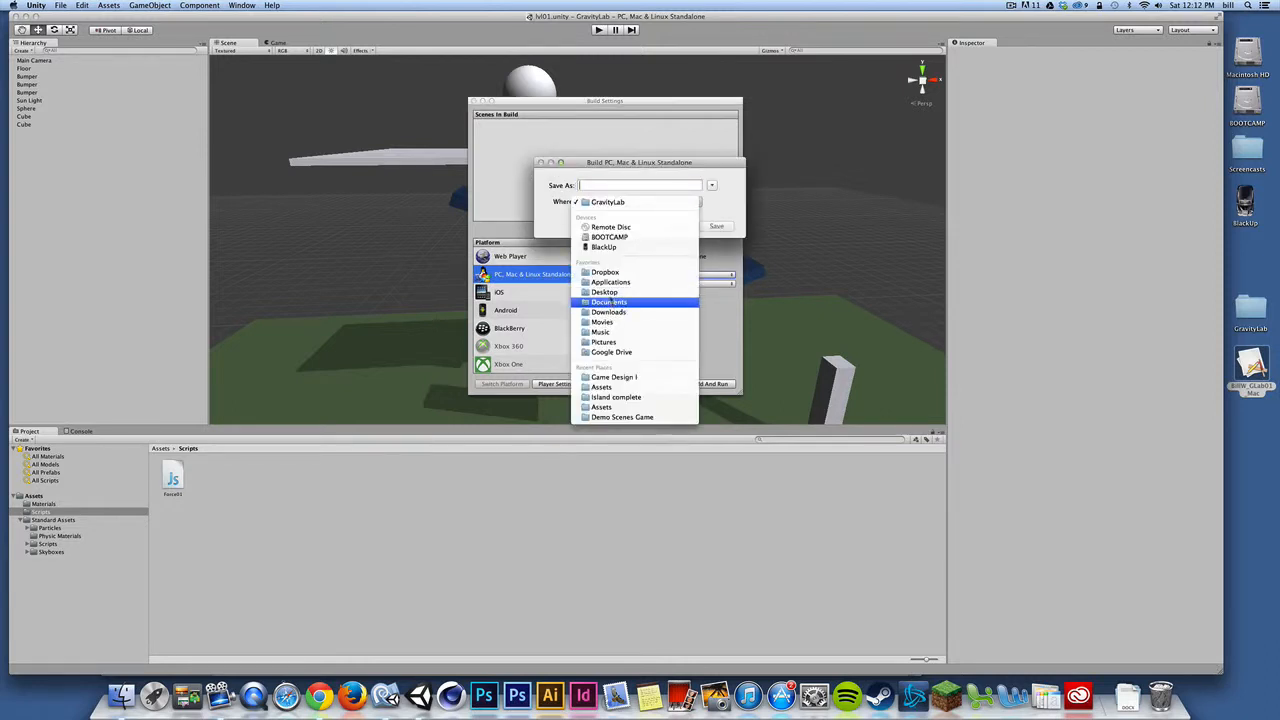
- Save the Windows build to the Desktop as 'Bi_PC' beside the Mac build
{"action": "left_click", "coordinate": [604, 292]}
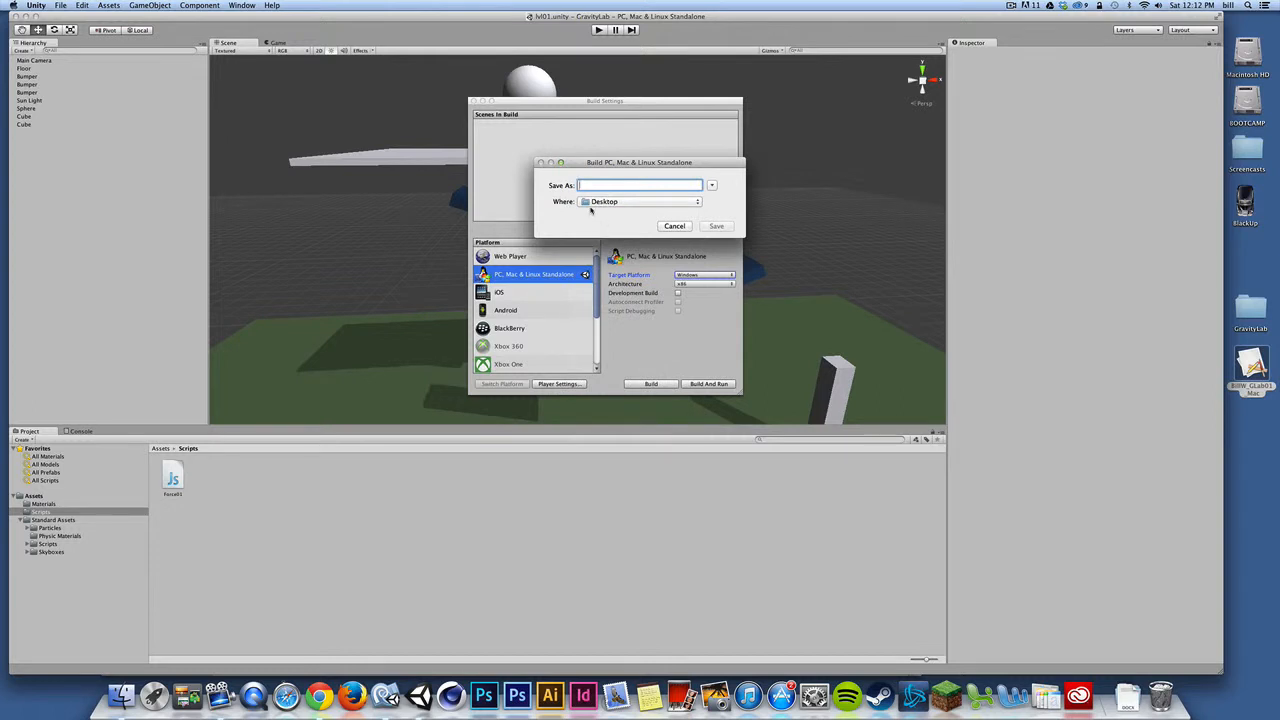
{"action": "type", "text": "BillW_GLab0"}
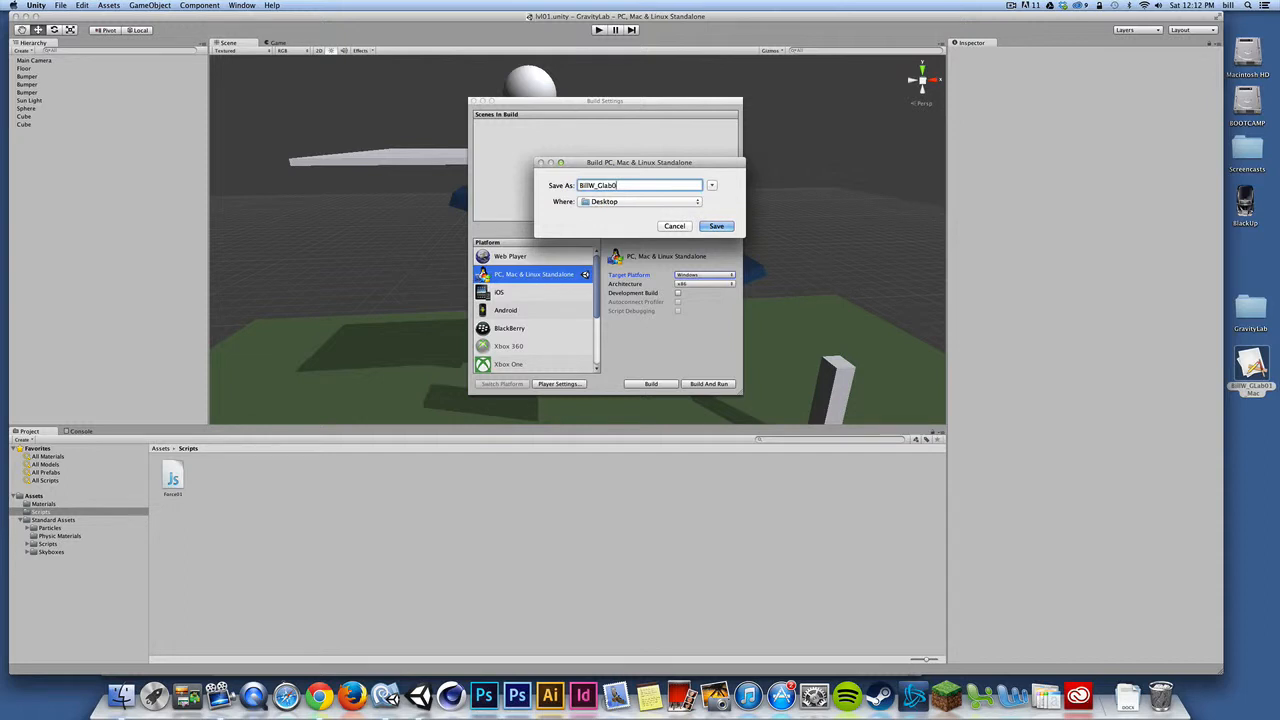
{"action": "type", "text": "_"}
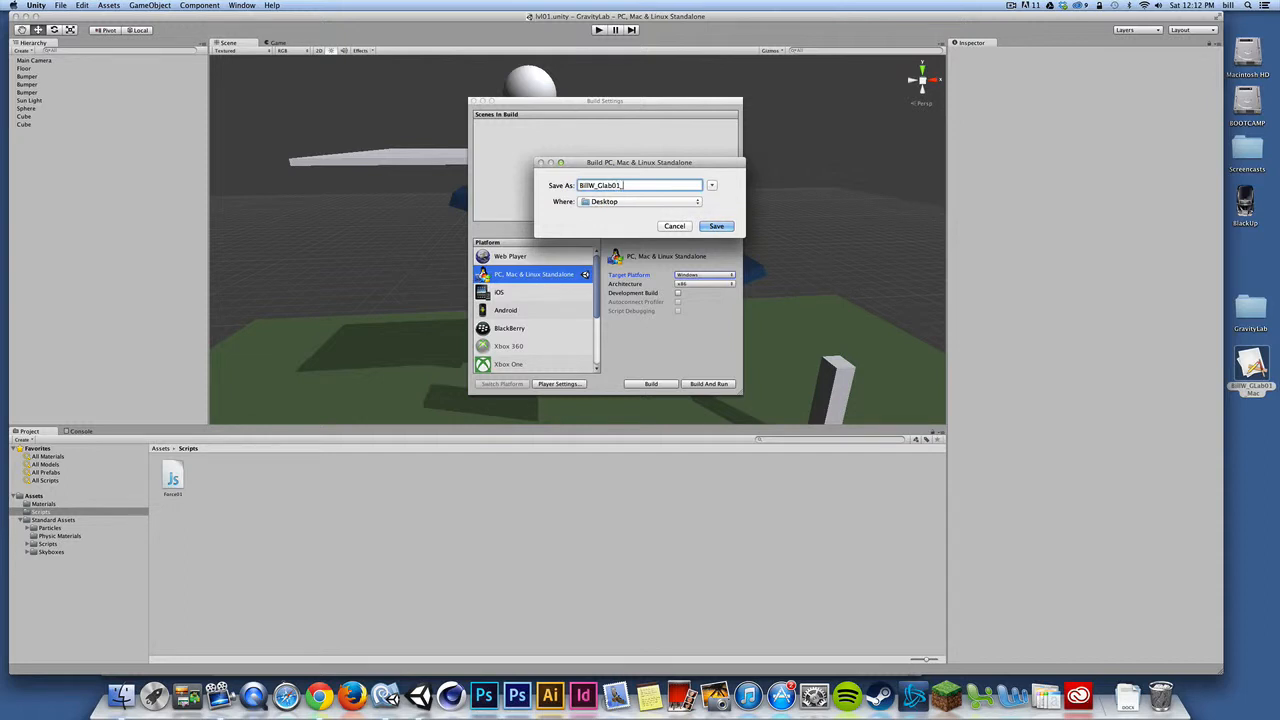
{"action": "type", "text": "PC"}
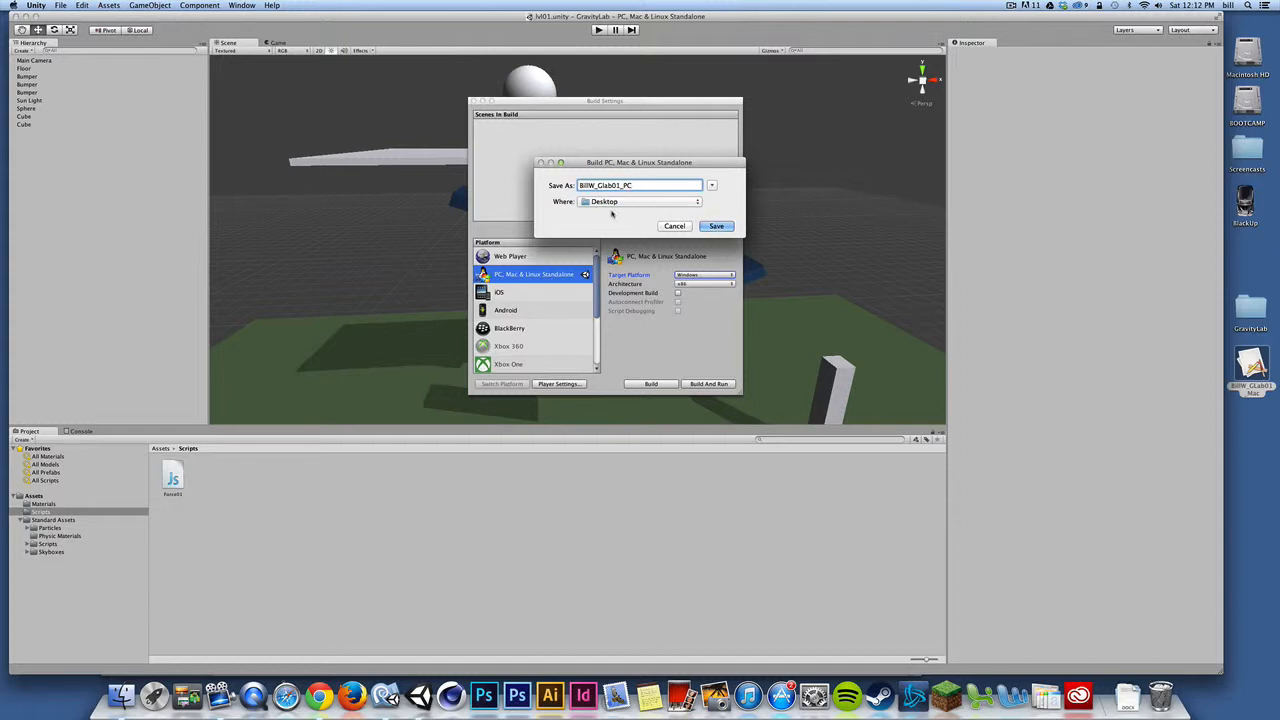
{"action": "mouse_move", "coordinate": [1224, 424]}
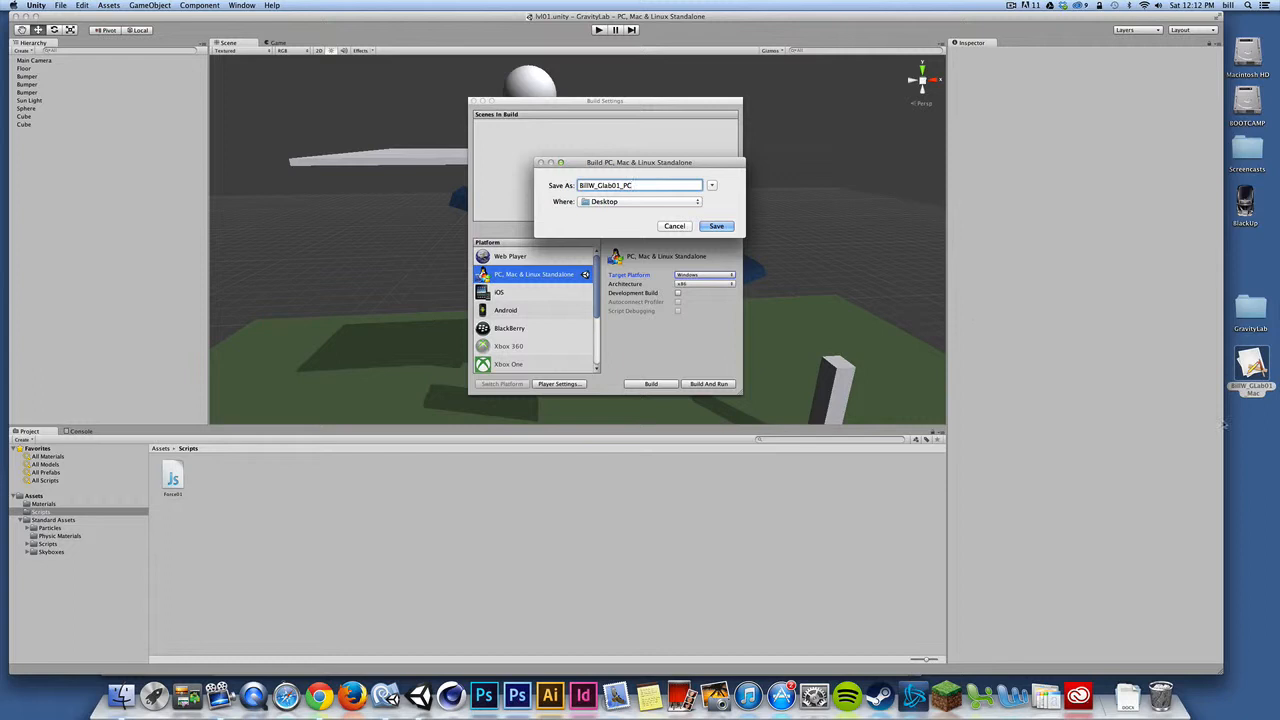
{"action": "left_click", "coordinate": [716, 224]}
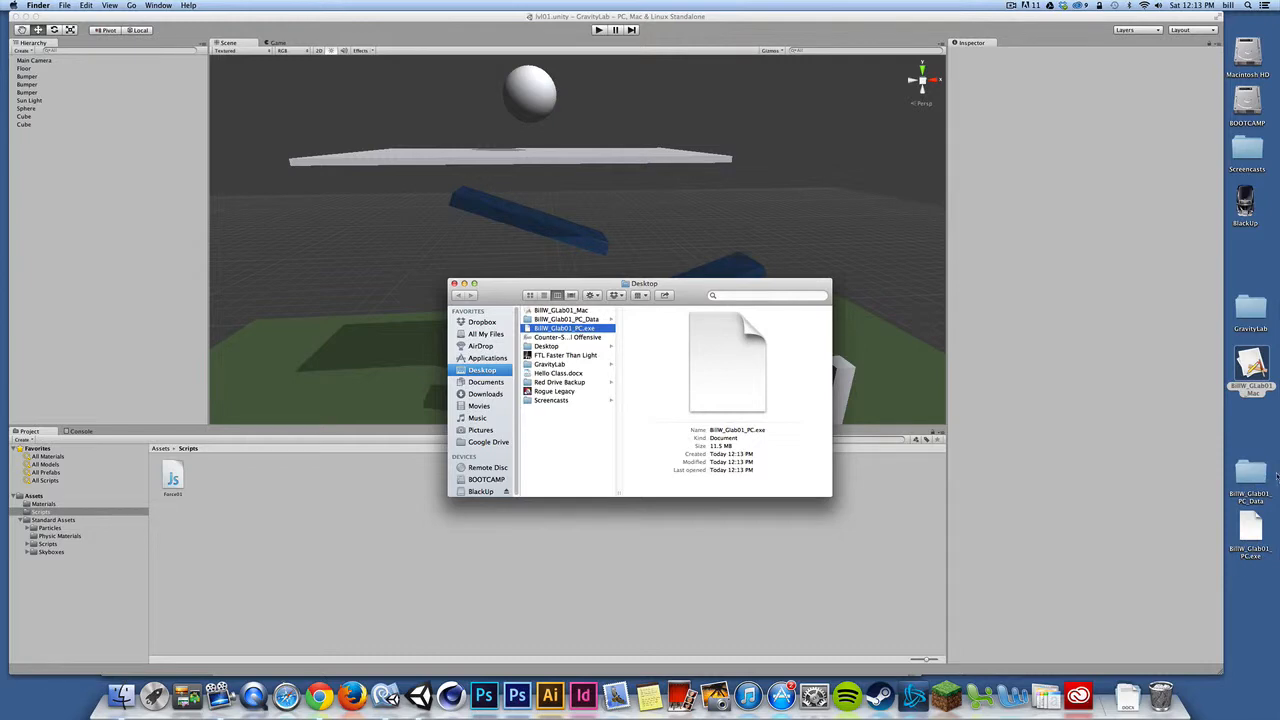
- Compress the Mac build folder on the desktop into a zip archive
{"action": "left_click", "coordinate": [1012, 4]}
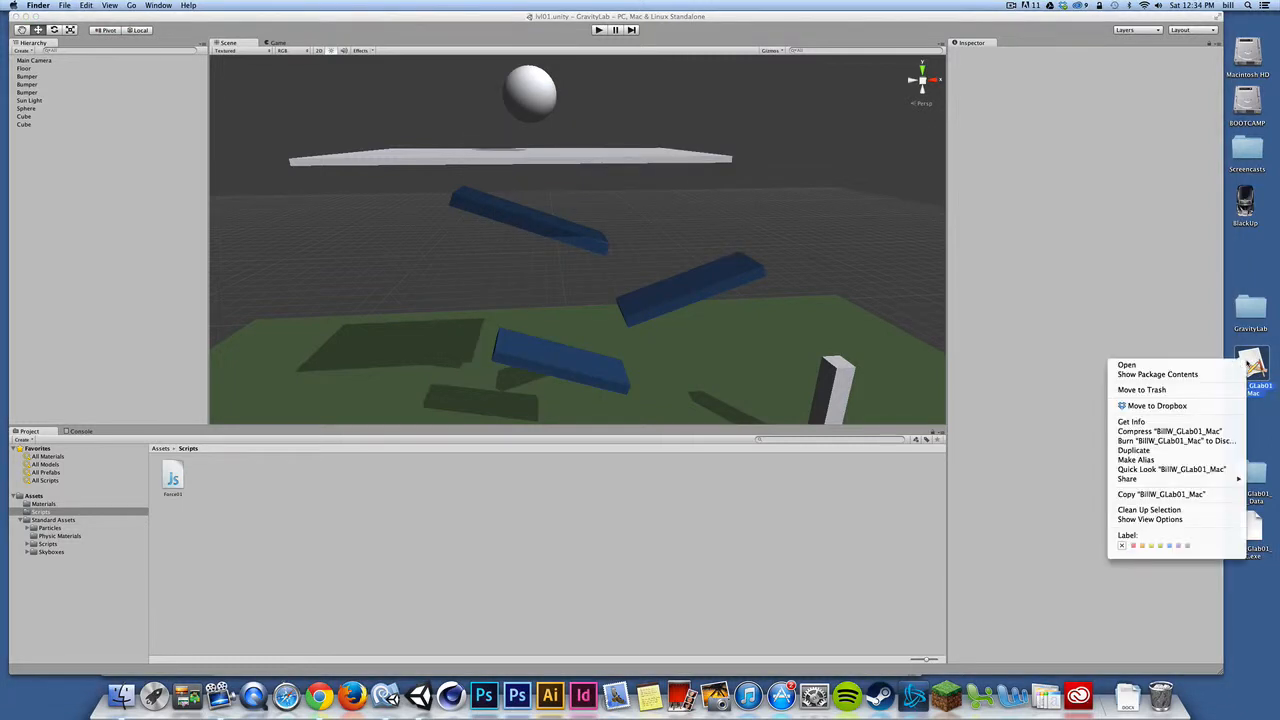
{"action": "mouse_move", "coordinate": [1168, 432]}
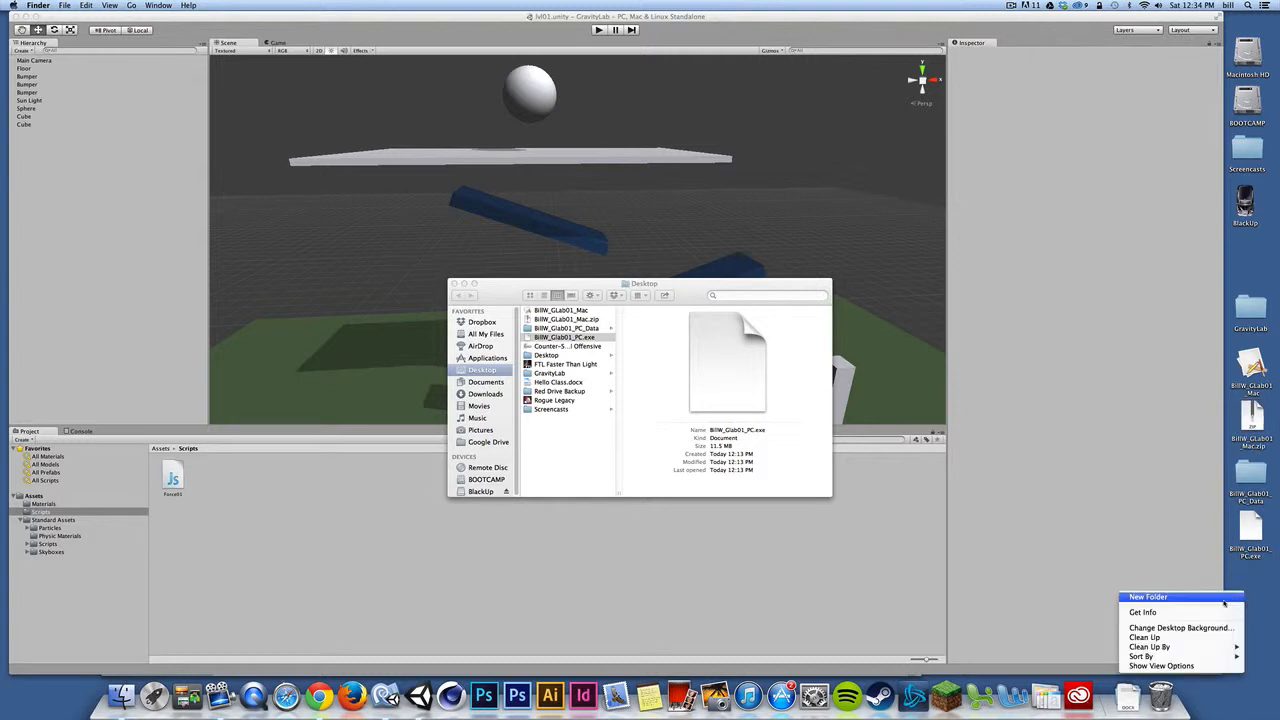
- Compress the PC build folder on the desktop into its own zip archive
{"action": "left_click", "coordinate": [1148, 596]}
{"action": "type", "text": "BillW_GLab01_PC"}
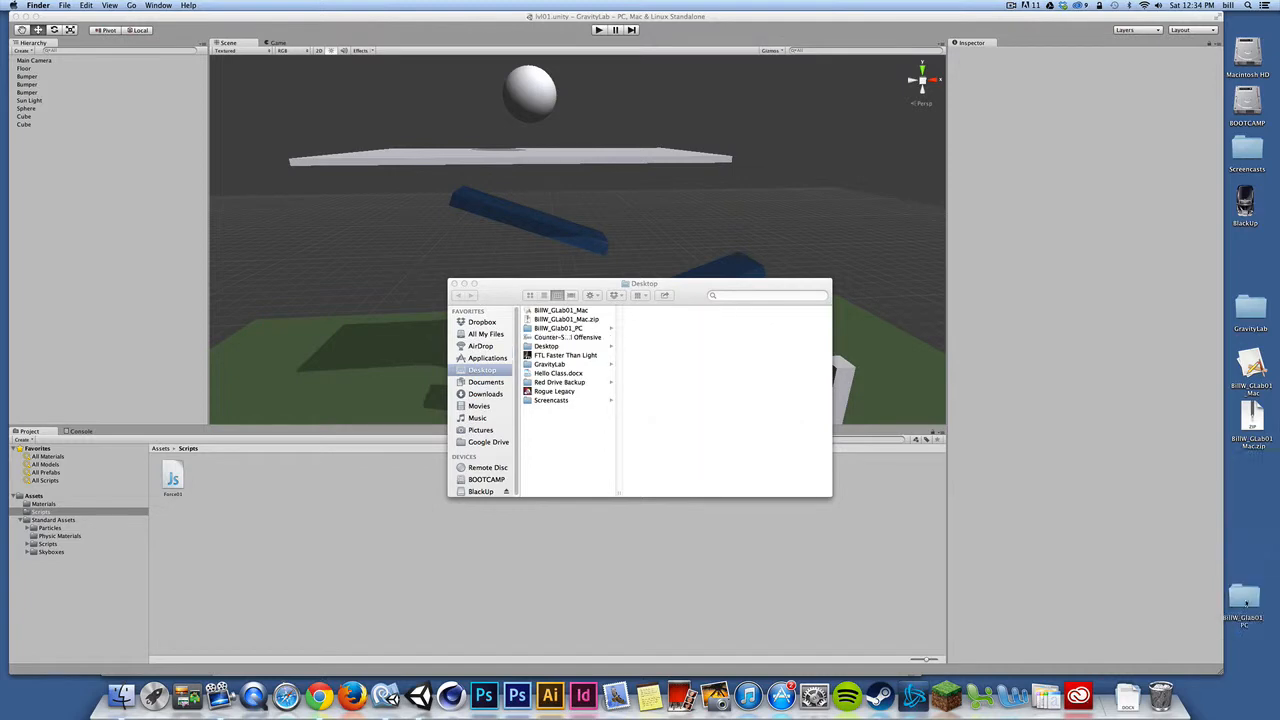
{"action": "right_click", "coordinate": [1252, 612]}
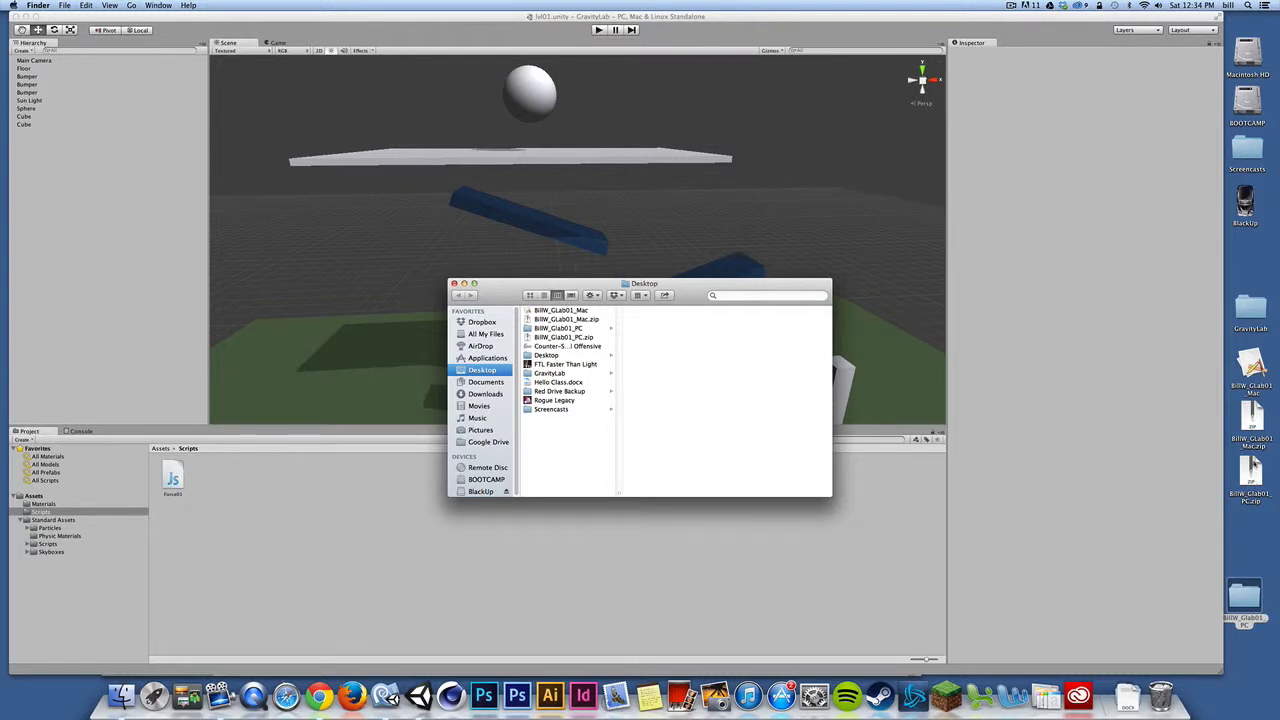
{"action": "mouse_move", "coordinate": [416, 454]}
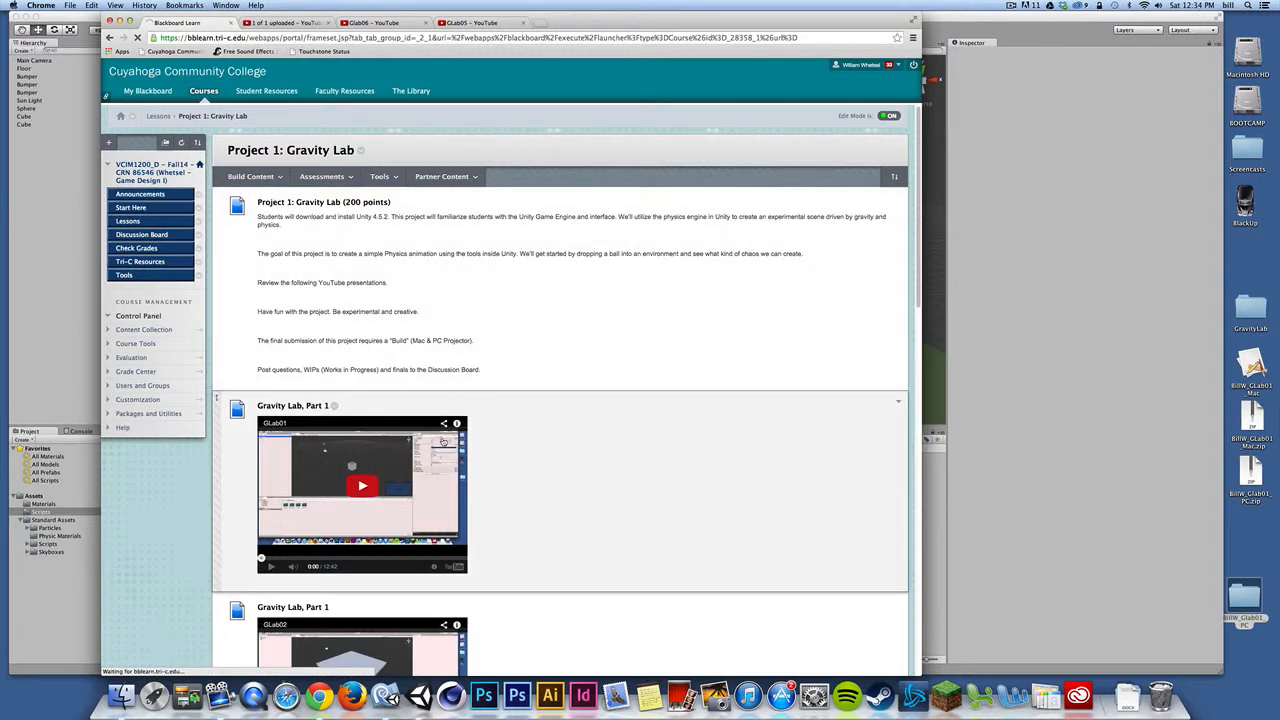
- Start a new thread in the Project 1: Gravity Lab forum with the subject 'Bill IP'
{"action": "left_click", "coordinate": [140, 234]}
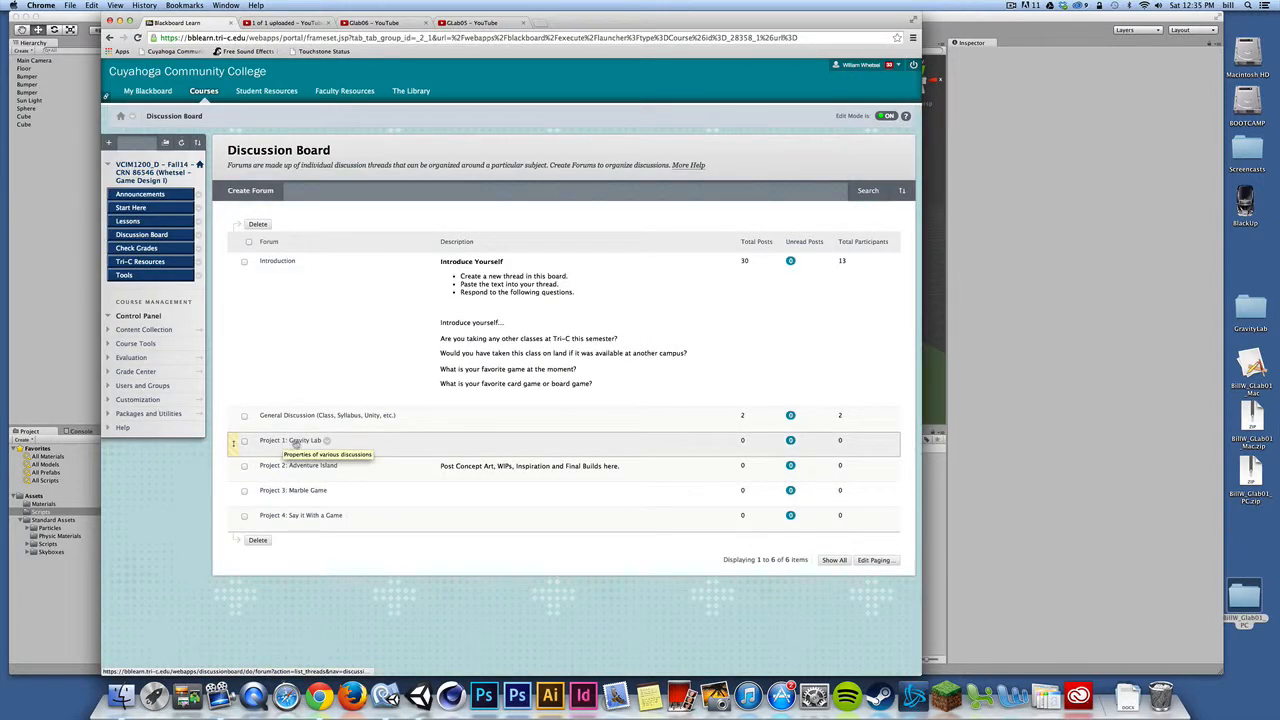
{"action": "left_click", "coordinate": [292, 440]}
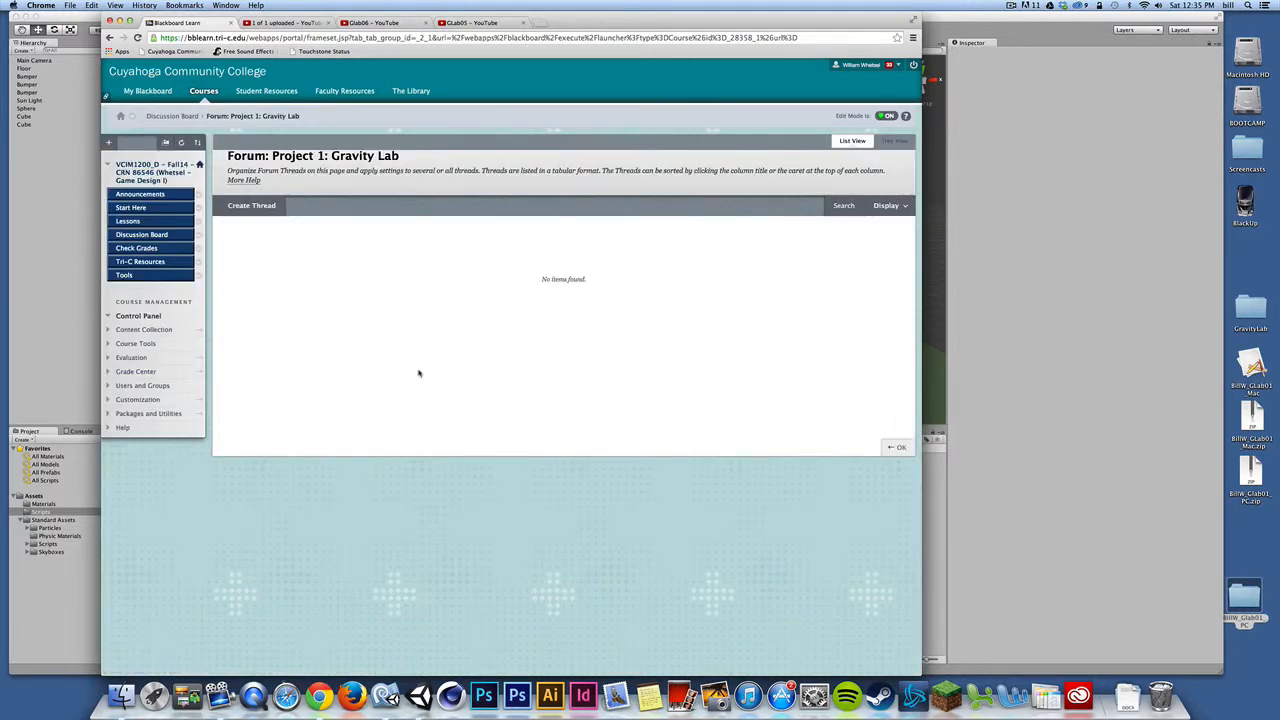
{"action": "left_click", "coordinate": [252, 204]}
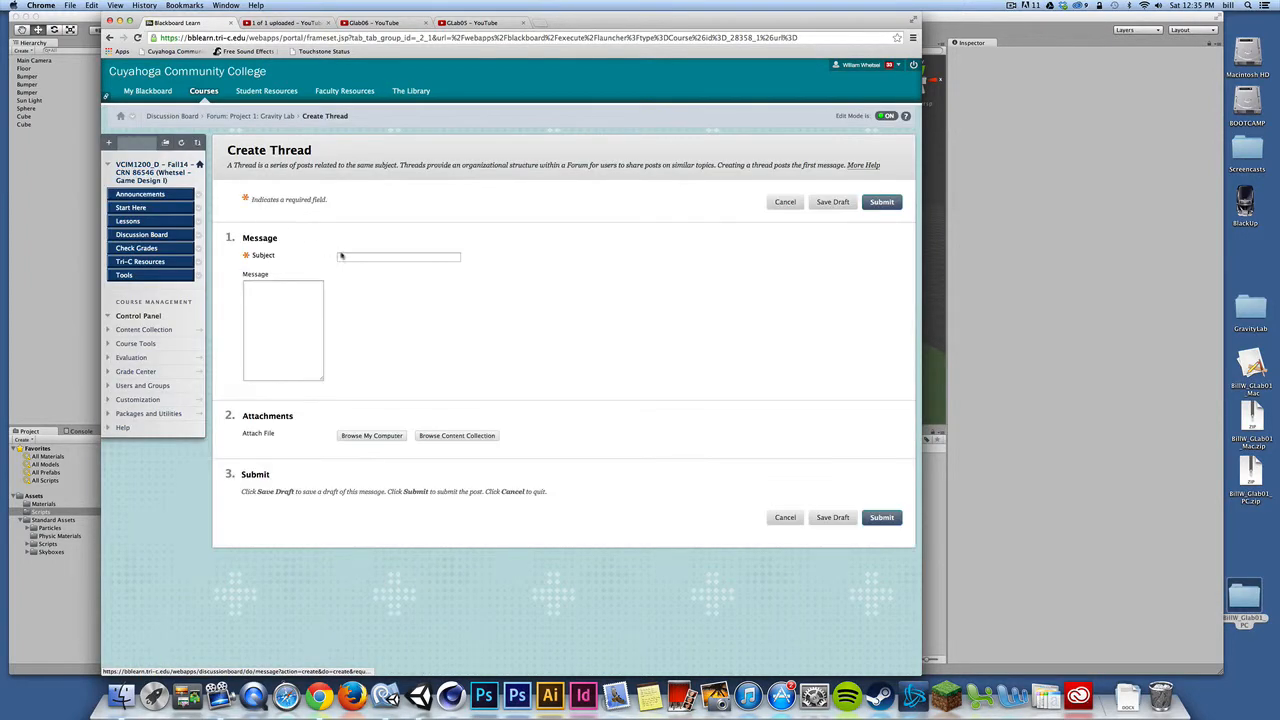
{"action": "type", "text": "Bill's W"}
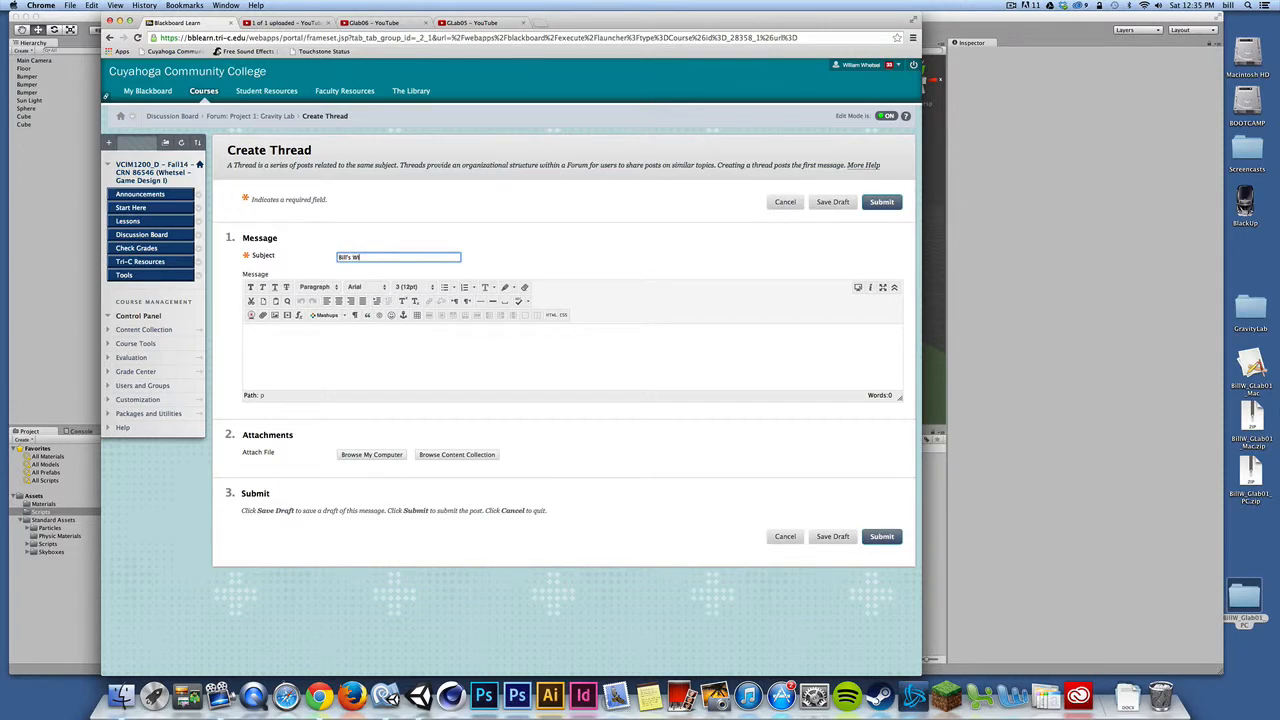
{"action": "type", "text": "IP 1"}
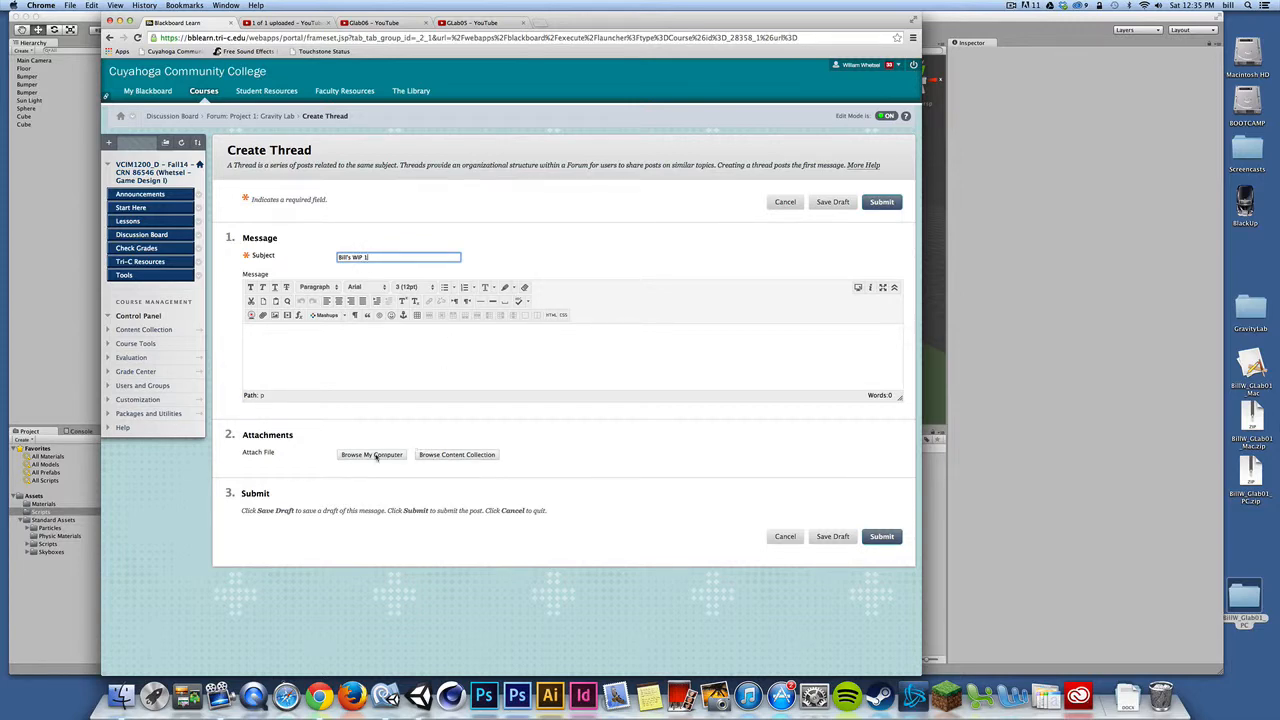
- Attach the Mac build zip archive from the computer to the new thread
{"action": "left_click", "coordinate": [372, 454]}
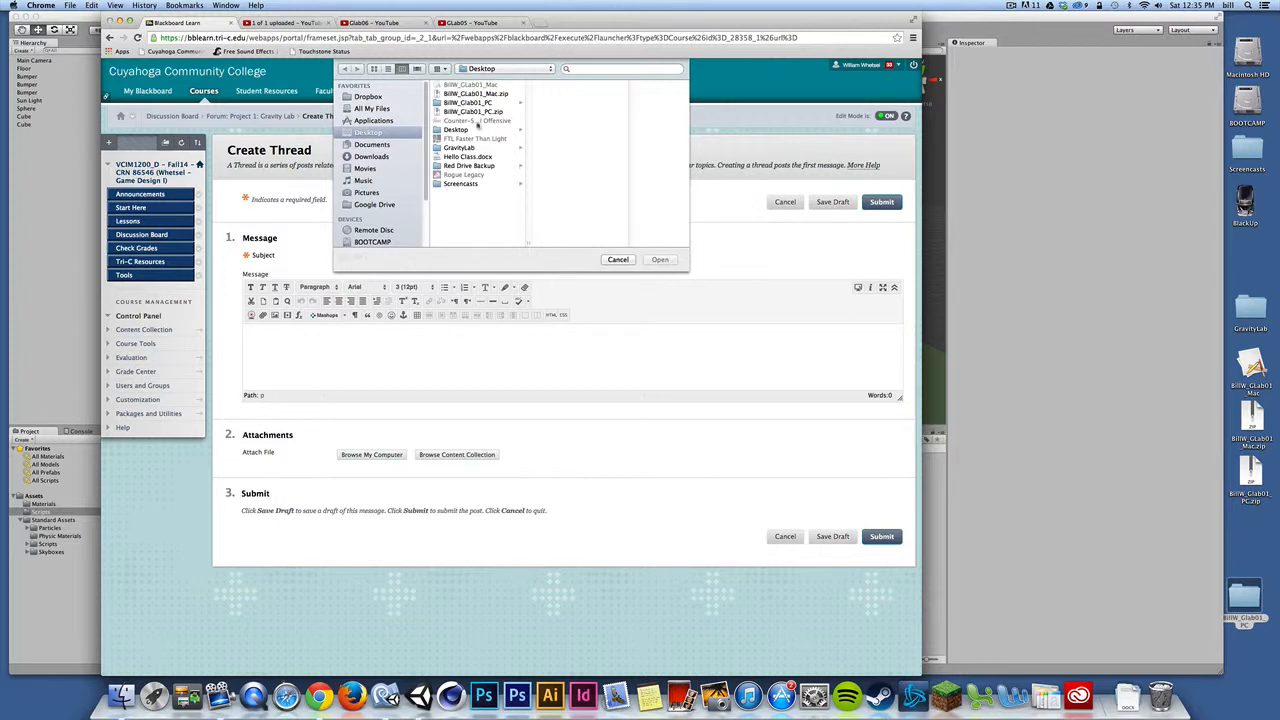
{"action": "left_click", "coordinate": [476, 94]}
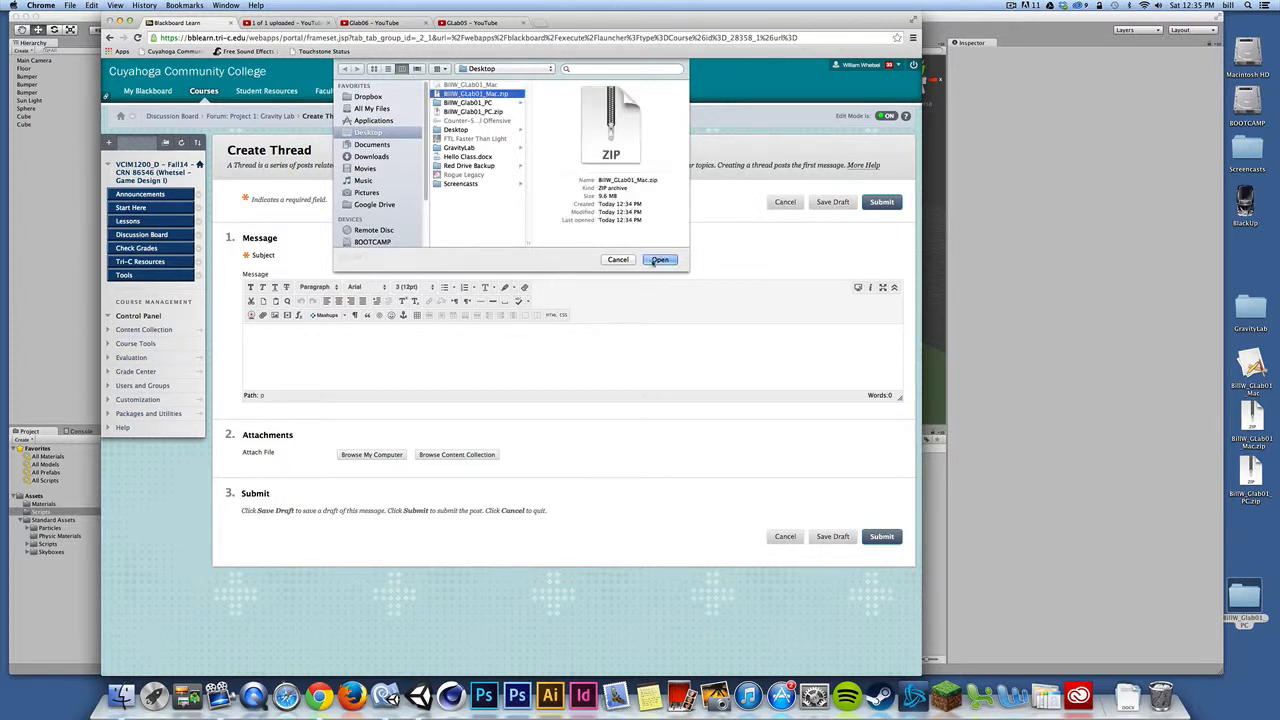
{"action": "left_click", "coordinate": [660, 260]}
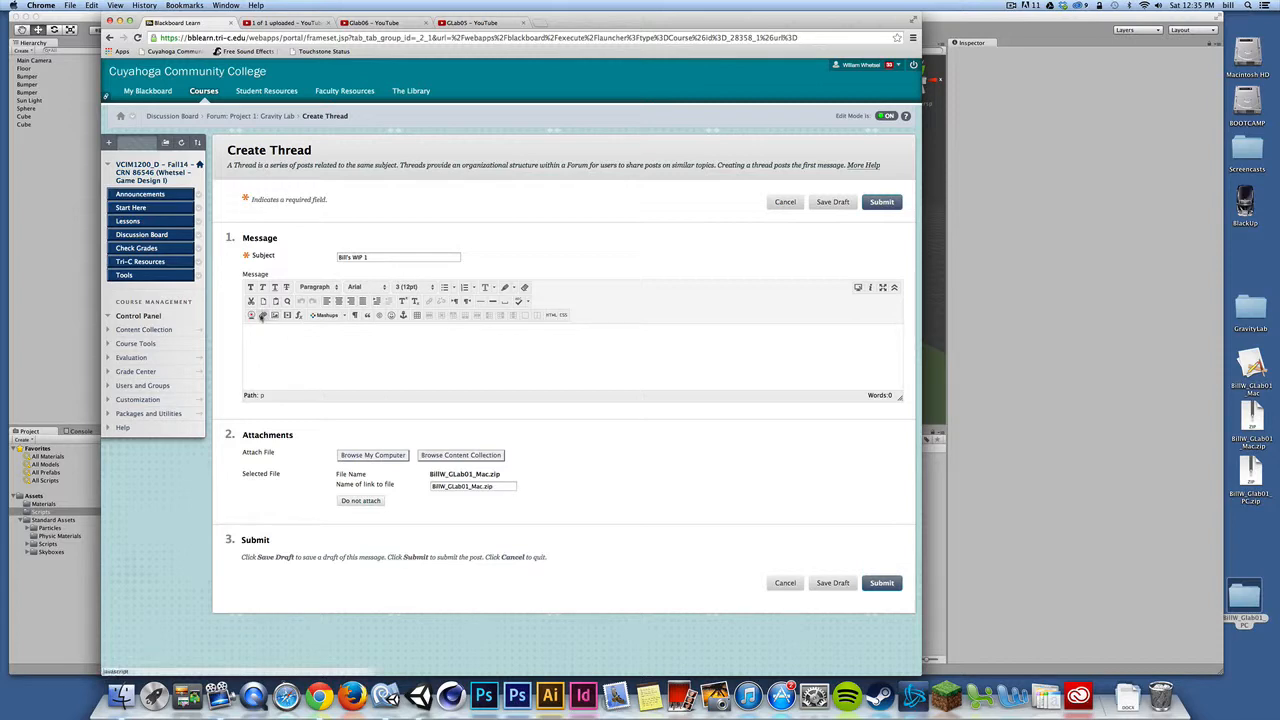
{"action": "left_click", "coordinate": [262, 316]}
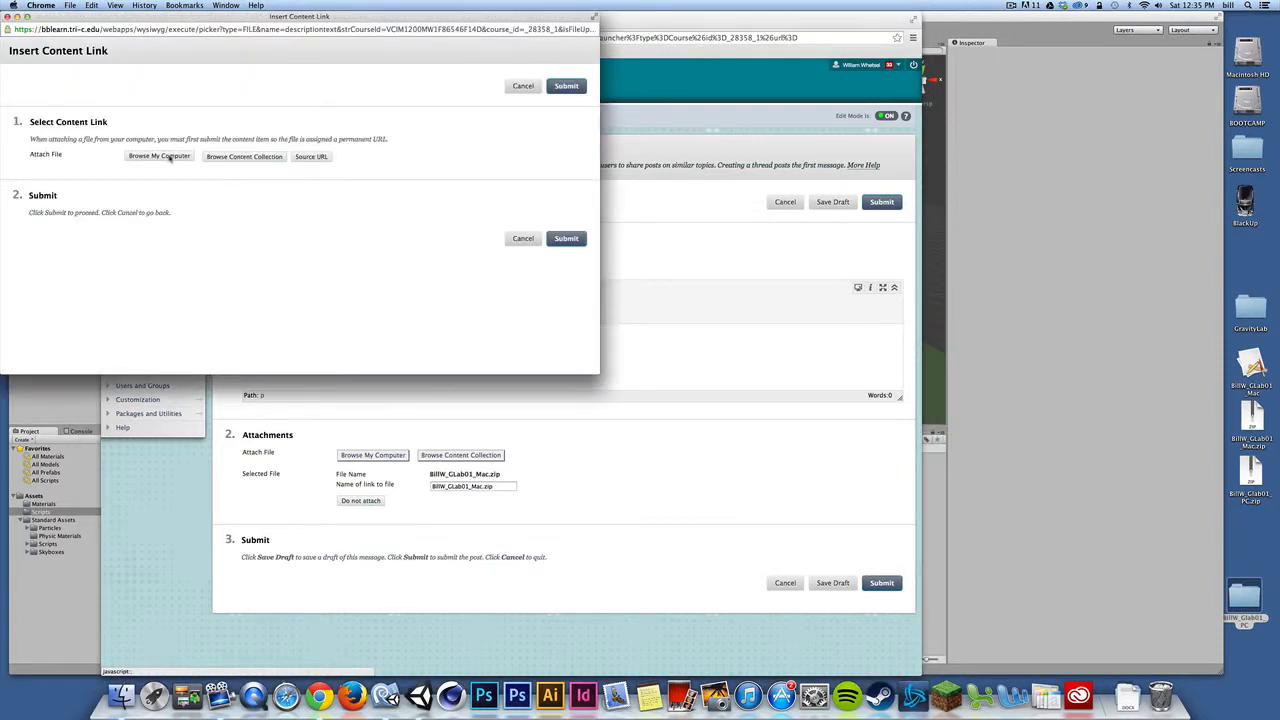
- Upload the Mac build zip as a content link in the message and submit it
{"action": "left_click", "coordinate": [158, 156]}
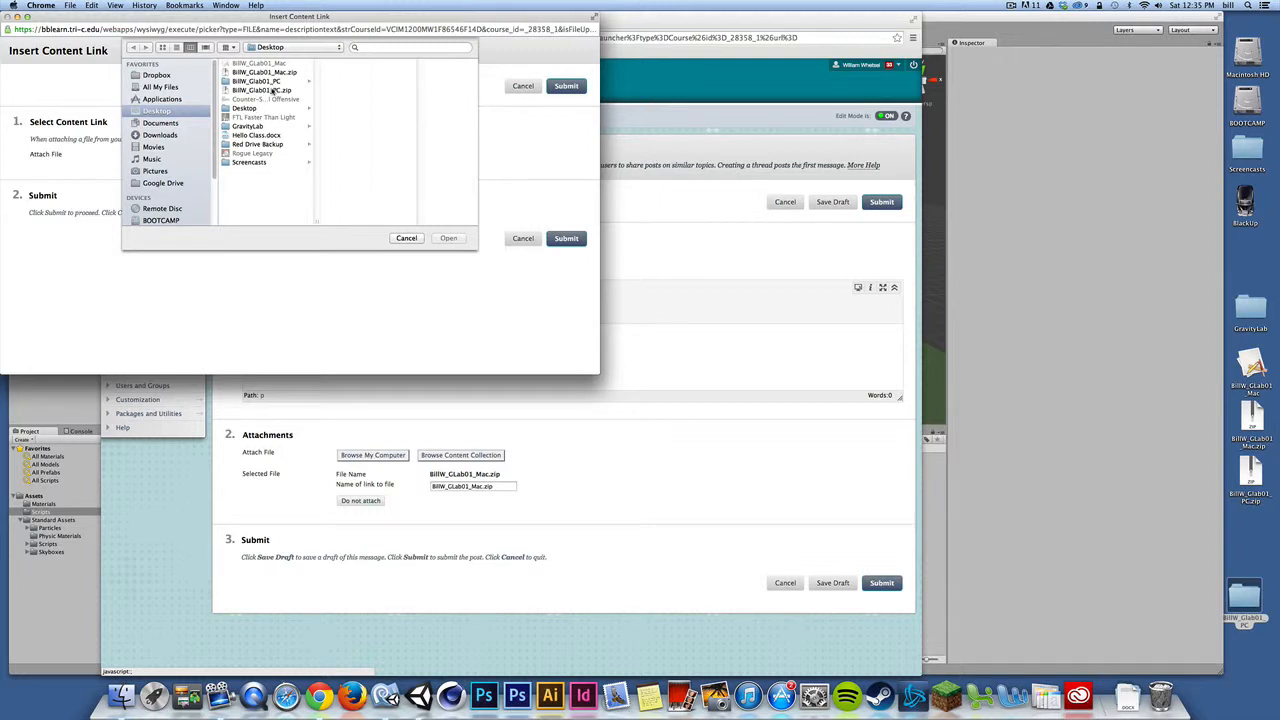
{"action": "left_click", "coordinate": [264, 72]}
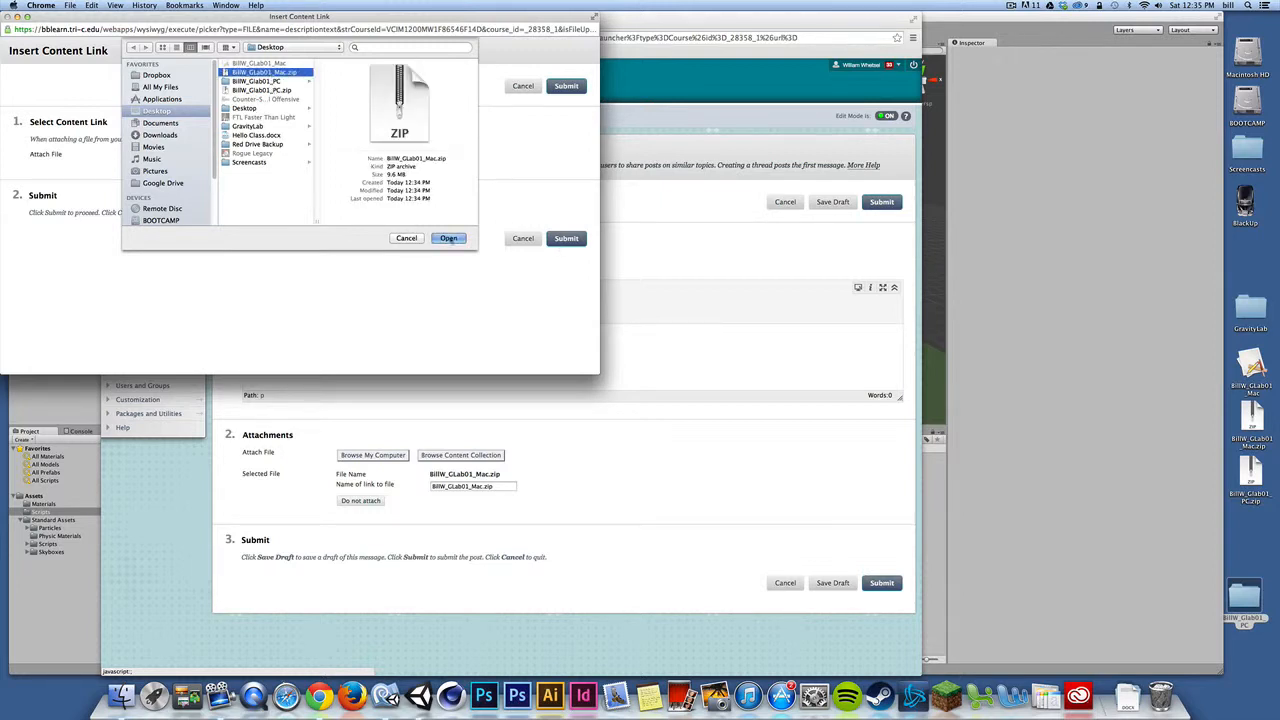
{"action": "left_click", "coordinate": [448, 238]}
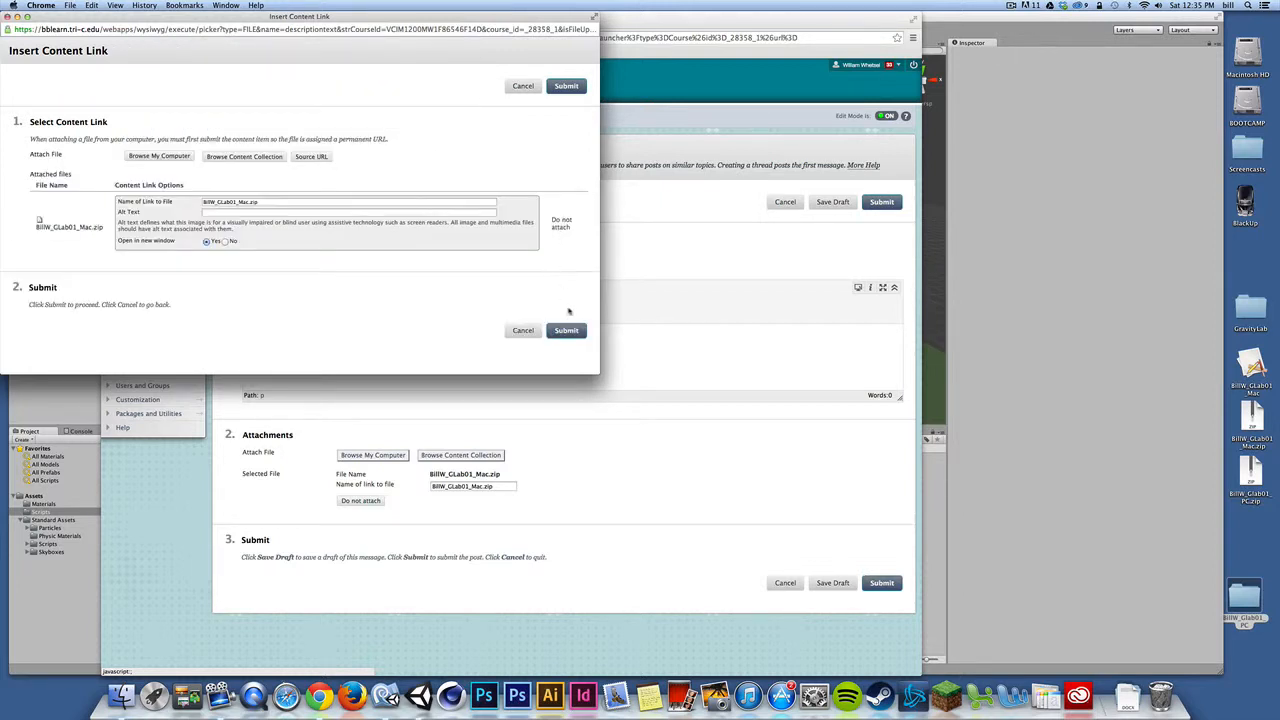
{"action": "left_click", "coordinate": [566, 330]}
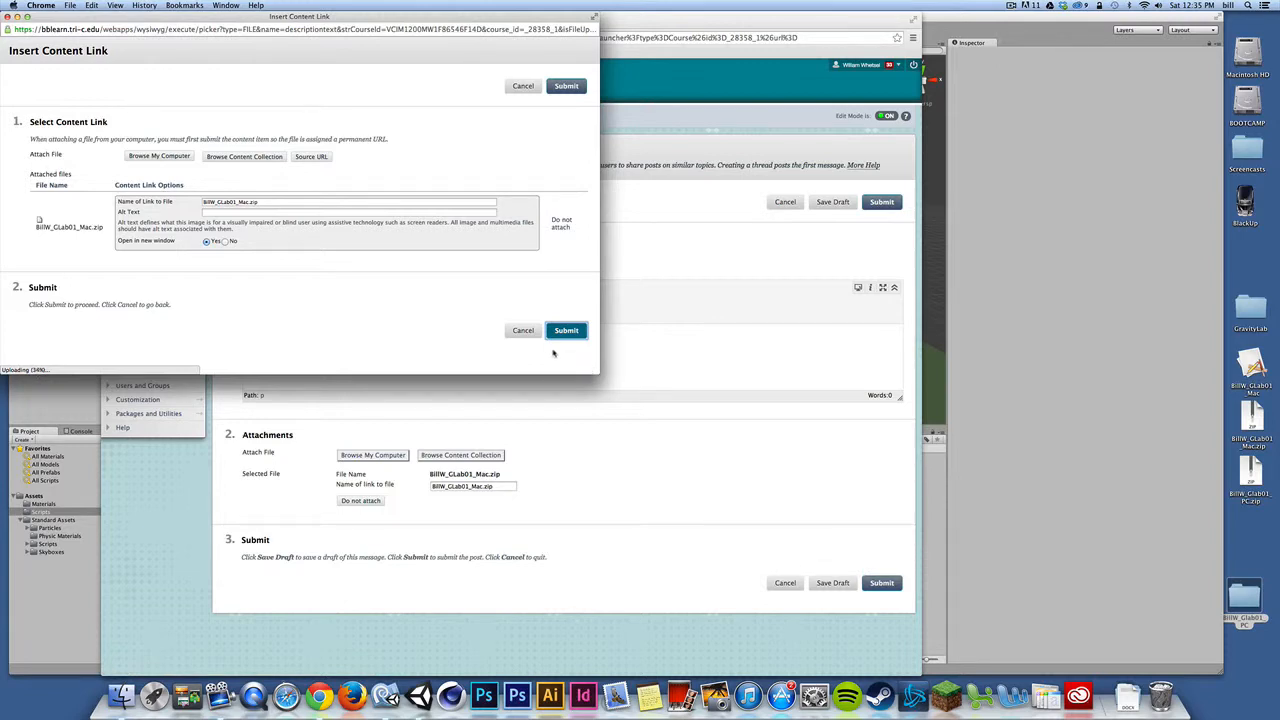
{"action": "left_click", "coordinate": [566, 330]}
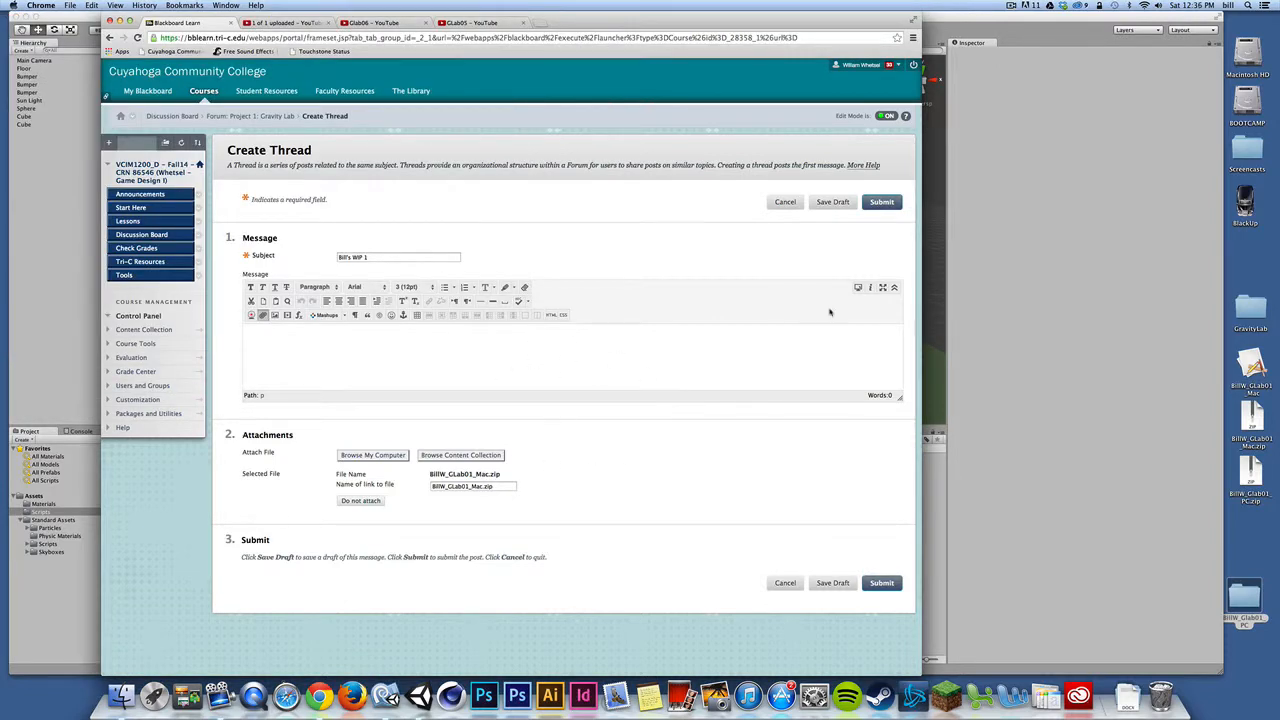
{"action": "mouse_move", "coordinate": [376, 430]}
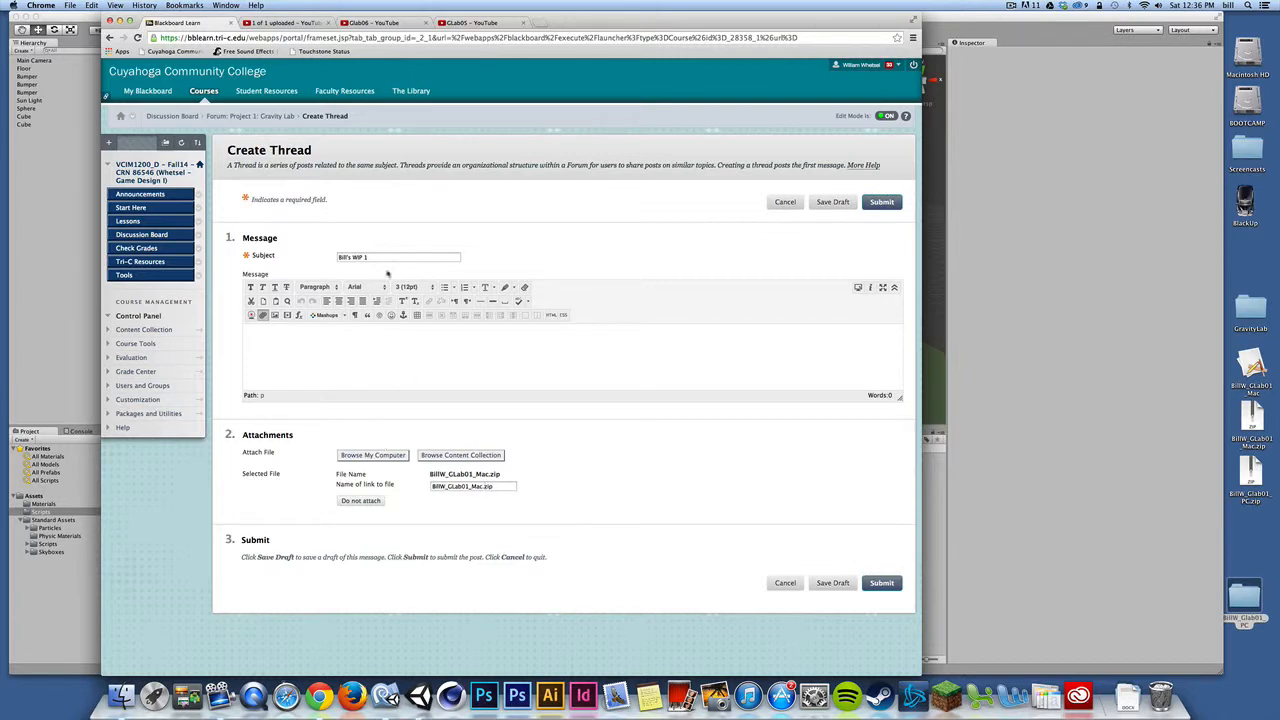
- Add Mac to the thread subject and post the thread to the forum
{"action": "left_click", "coordinate": [398, 256]}
{"action": "type", "text": "Mac "}
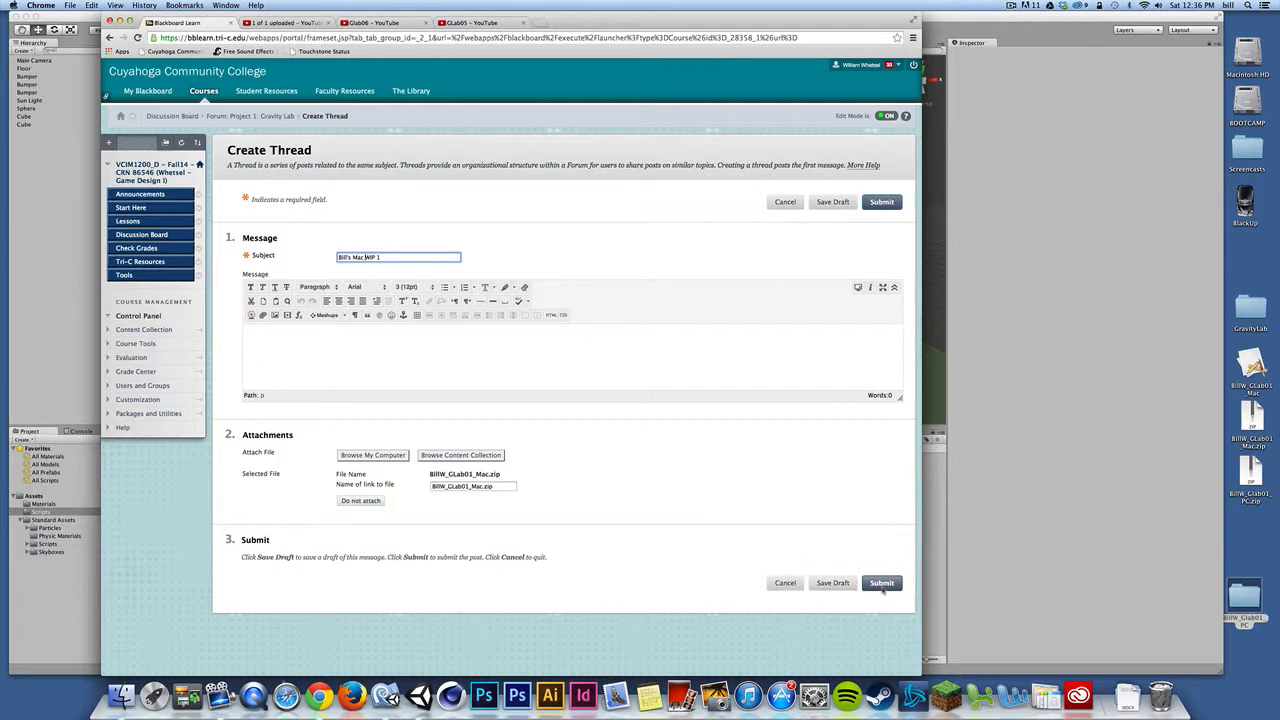
{"action": "left_click", "coordinate": [880, 584]}
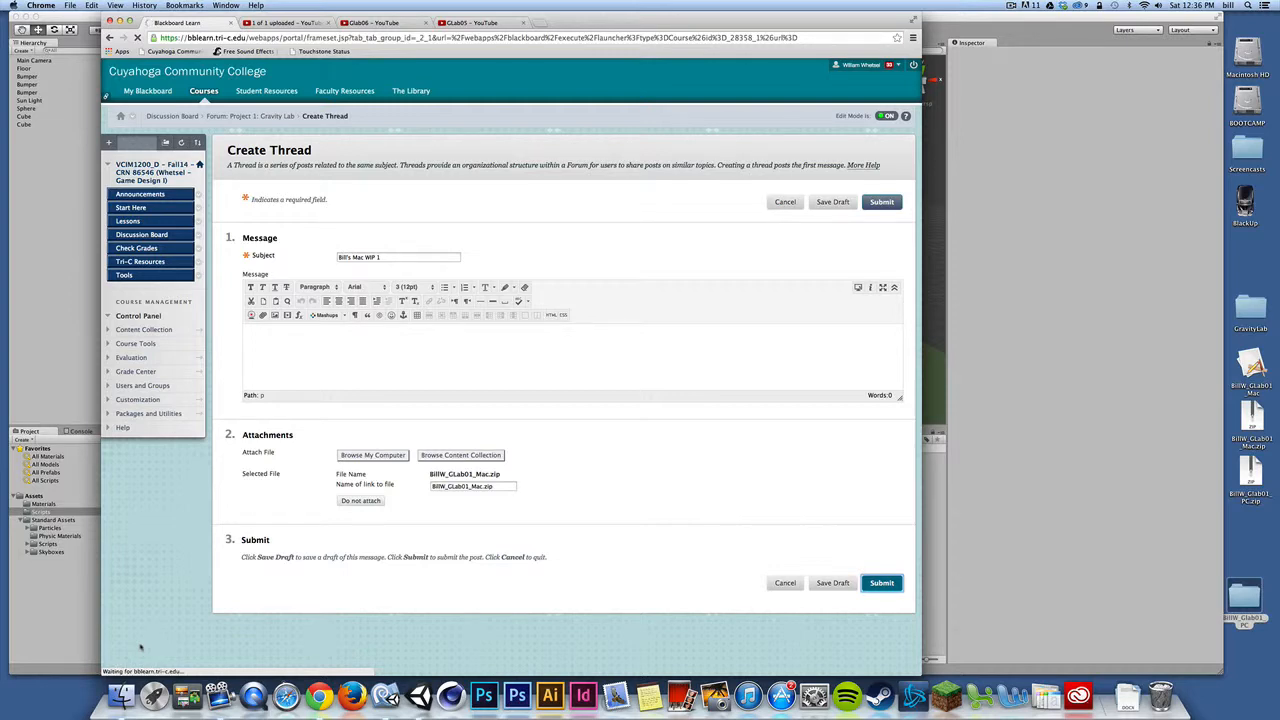
{"action": "left_click", "coordinate": [880, 200]}
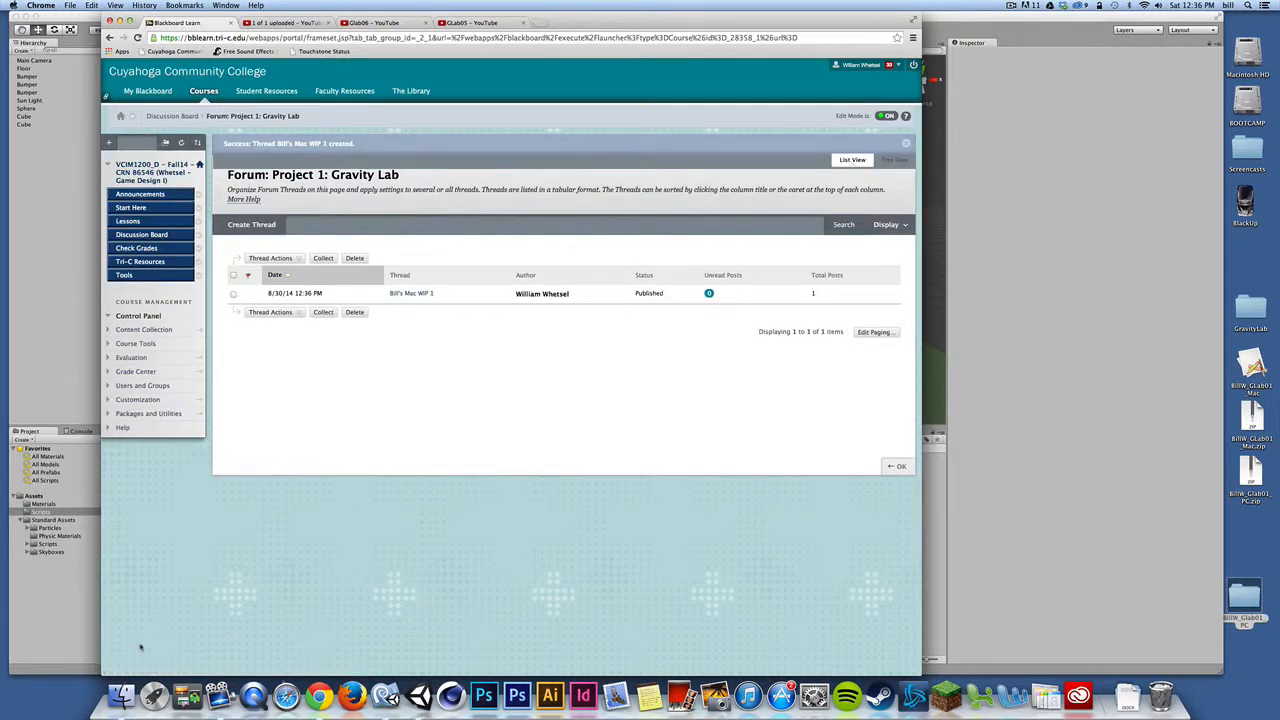
{"action": "mouse_move", "coordinate": [328, 386]}
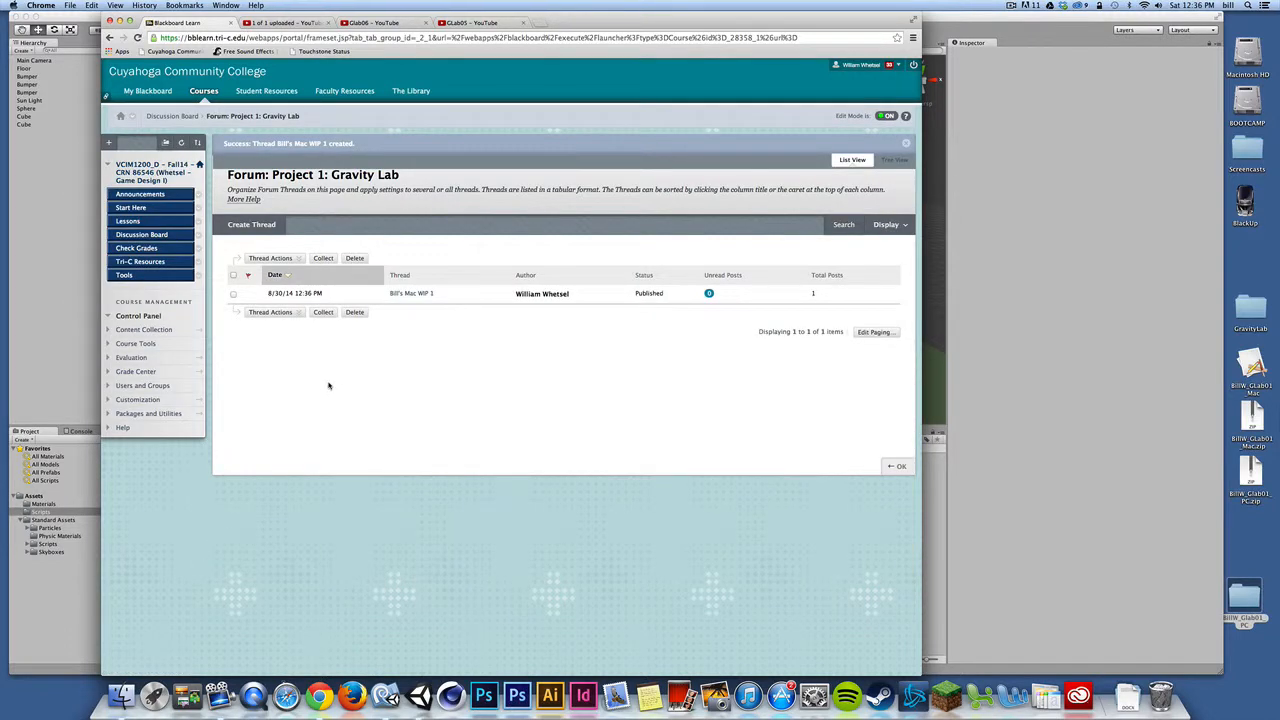
{"action": "mouse_move", "coordinate": [348, 368]}
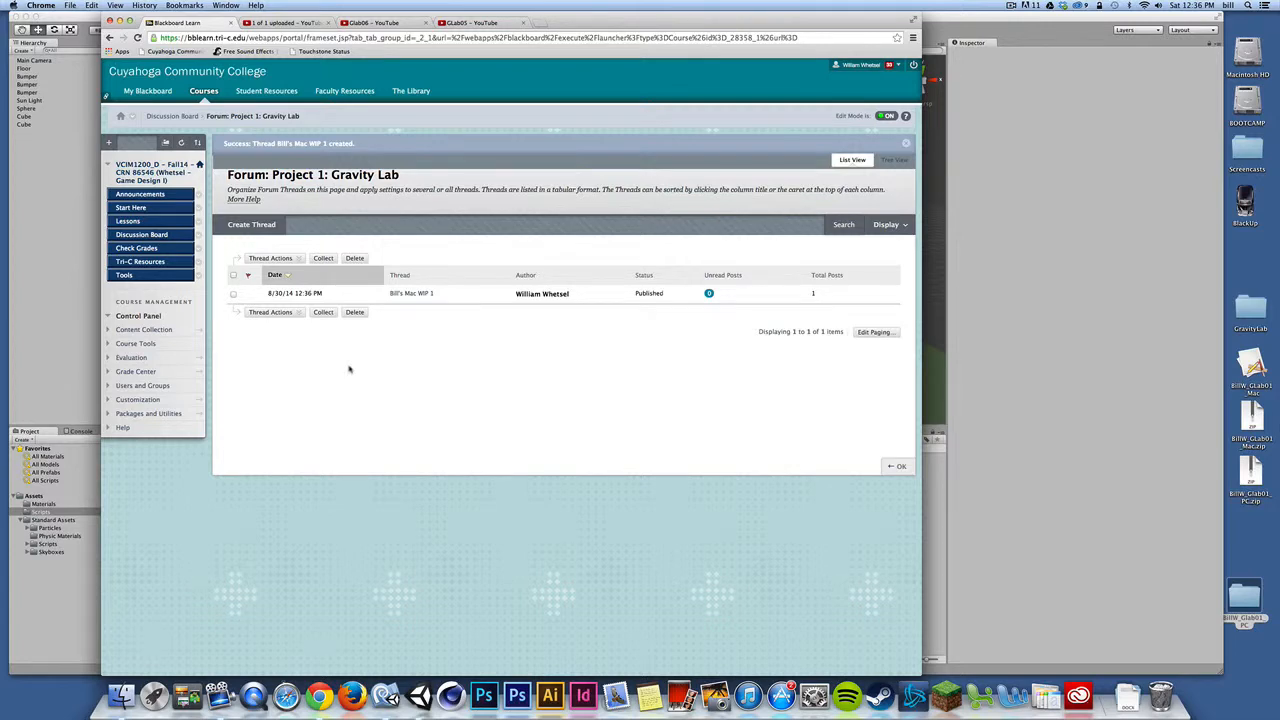